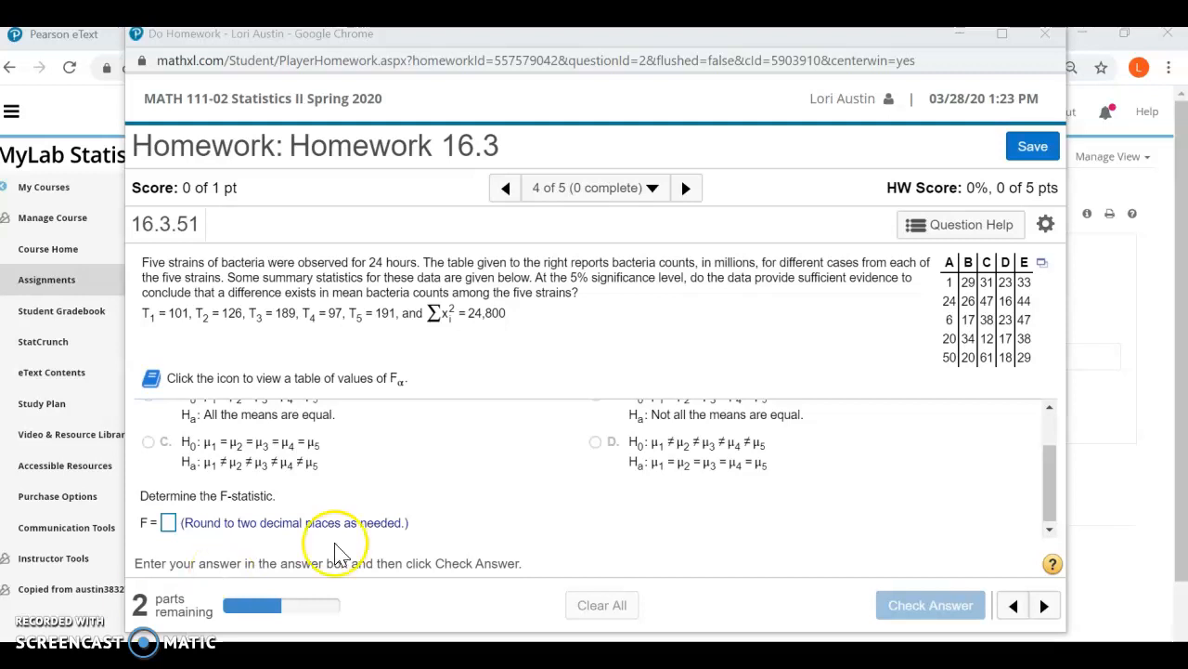
pyautogui.moveTo(952, 321)
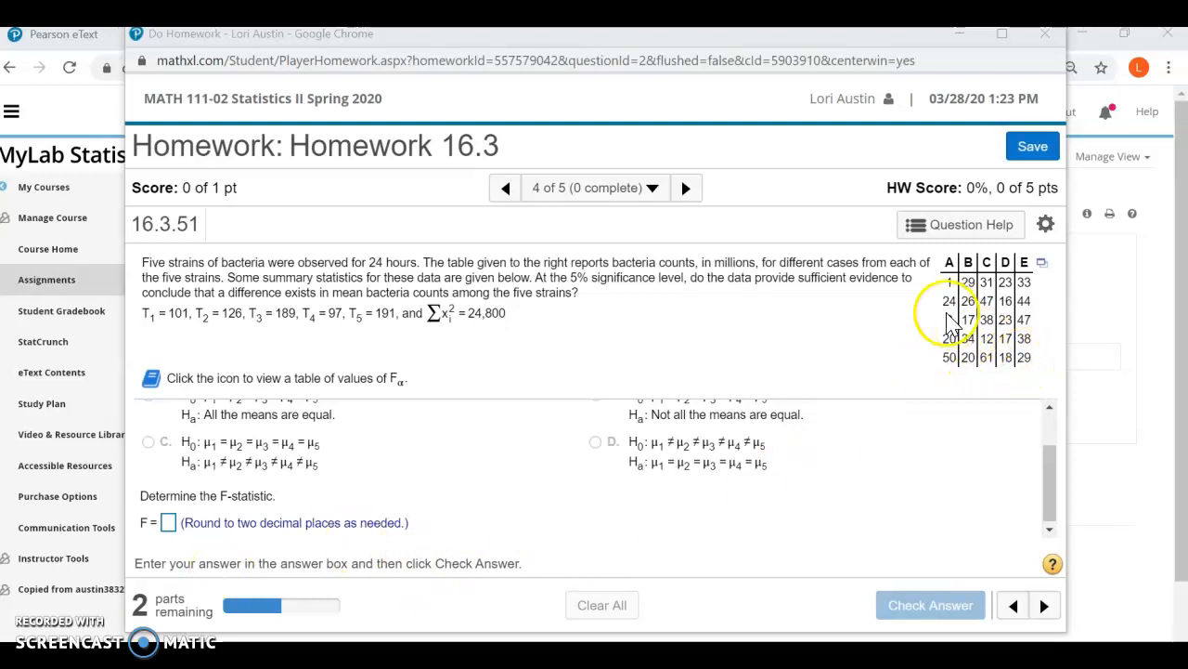
pyautogui.moveTo(918, 306)
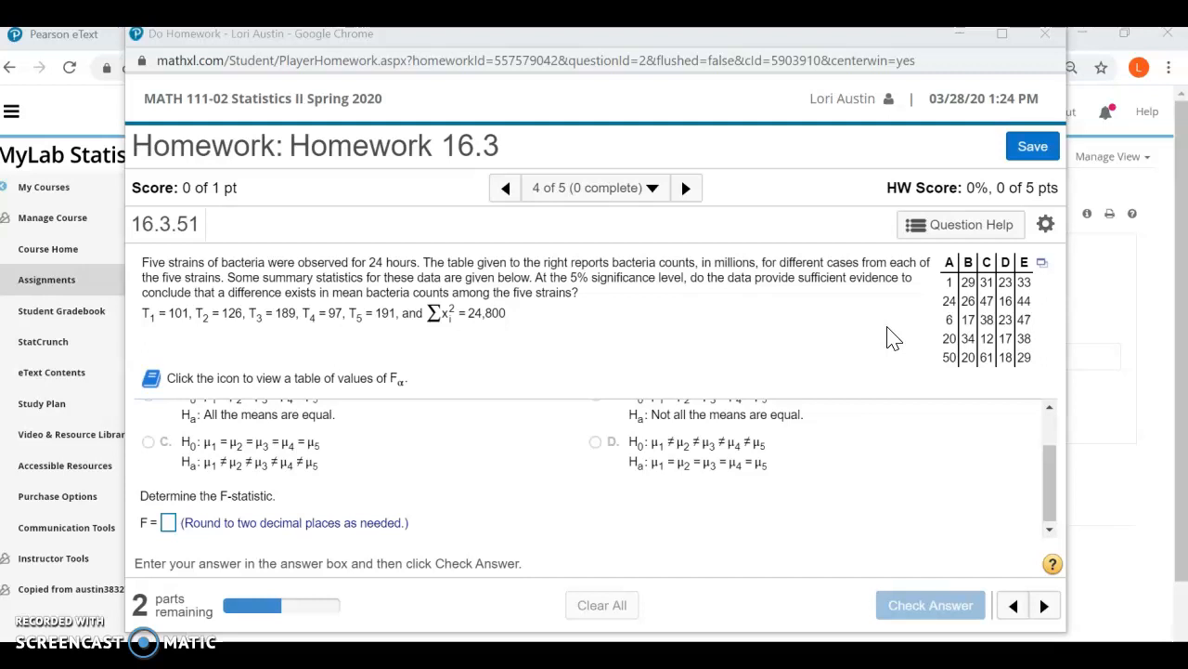
pyautogui.moveTo(201, 346)
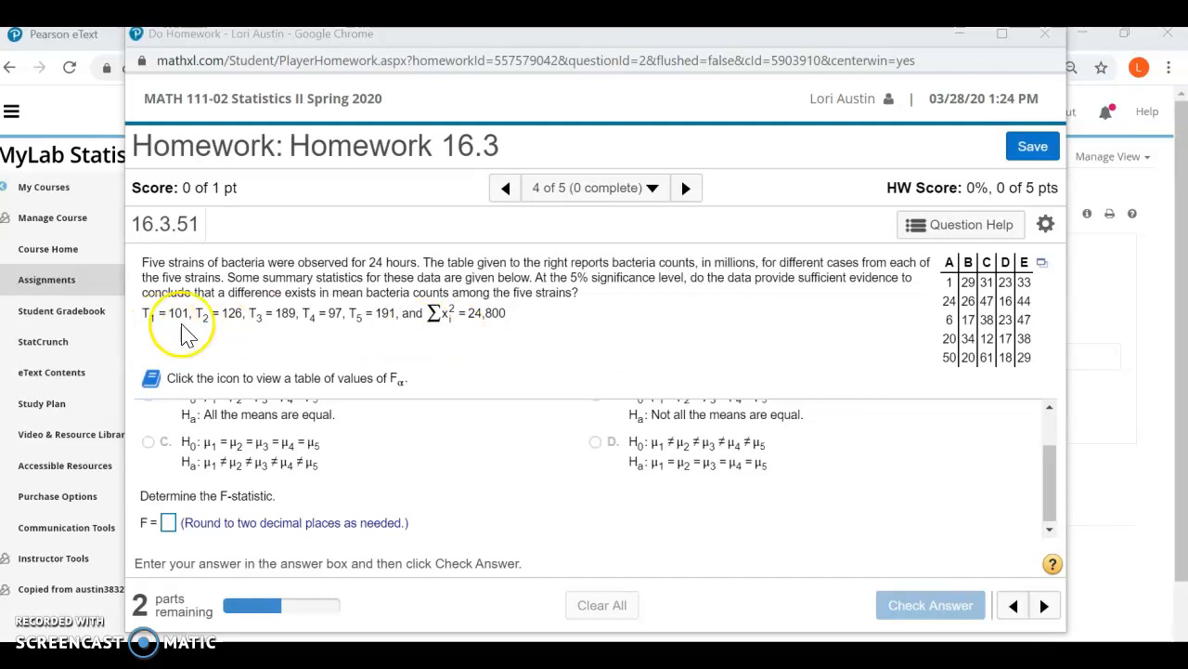
pyautogui.moveTo(438, 348)
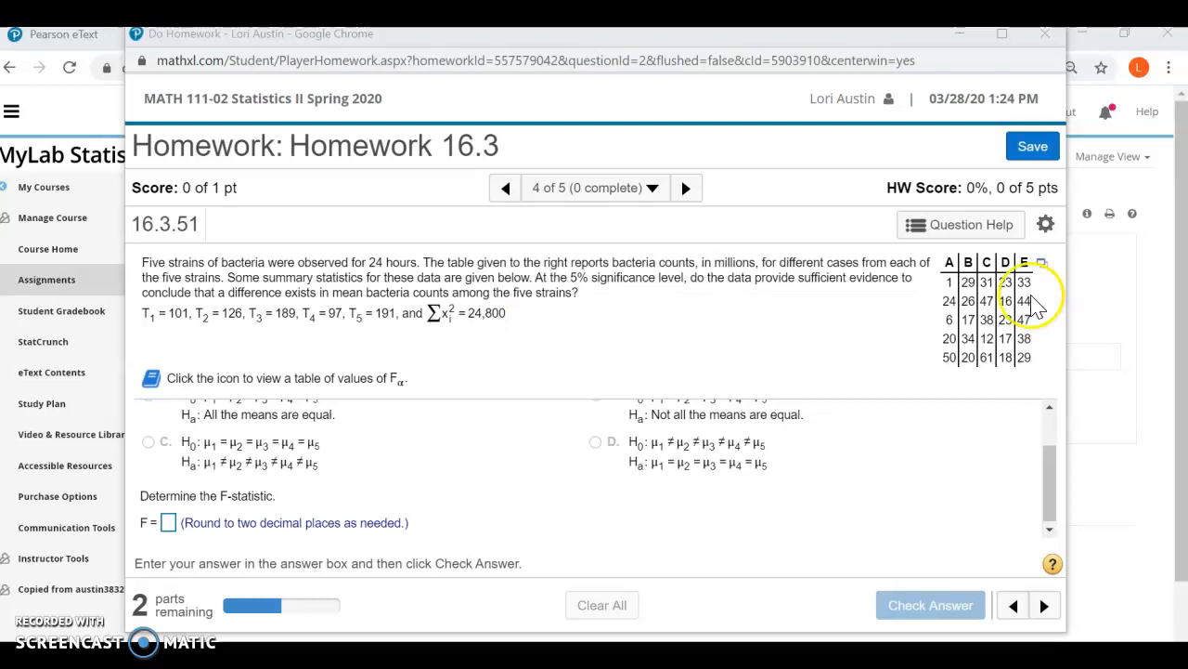
pyautogui.moveTo(1044, 274)
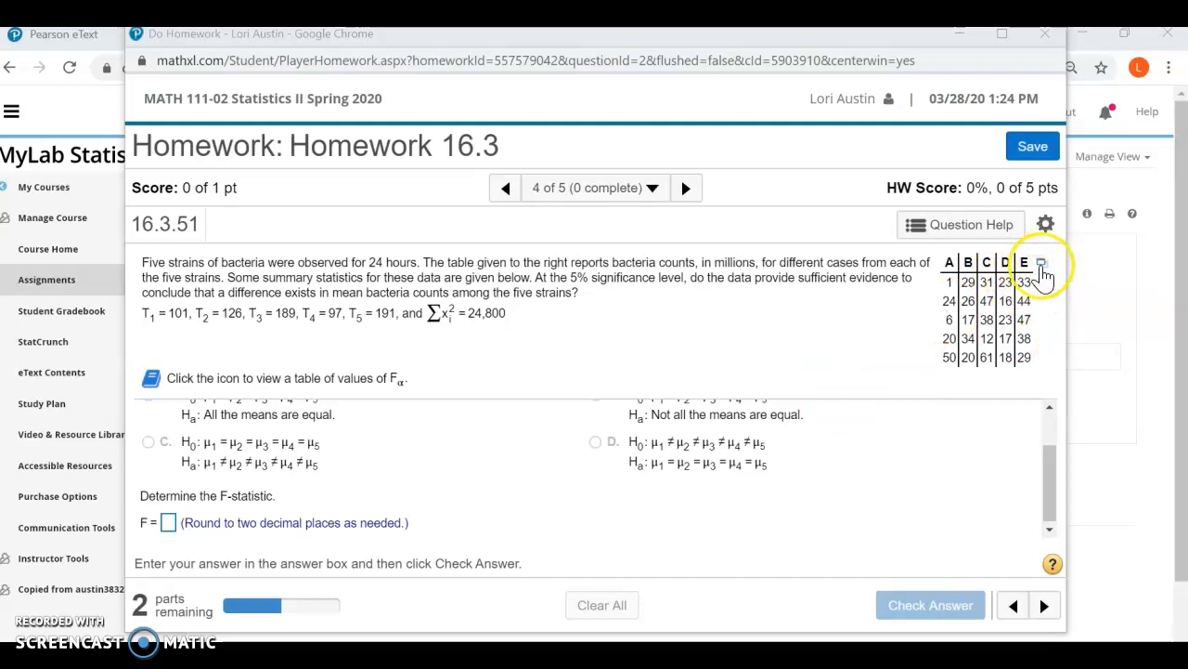
# Load the five-strain bacteria count data into StatCrunch and open the Stat > ANOVA options.
pyautogui.click(1041, 264)
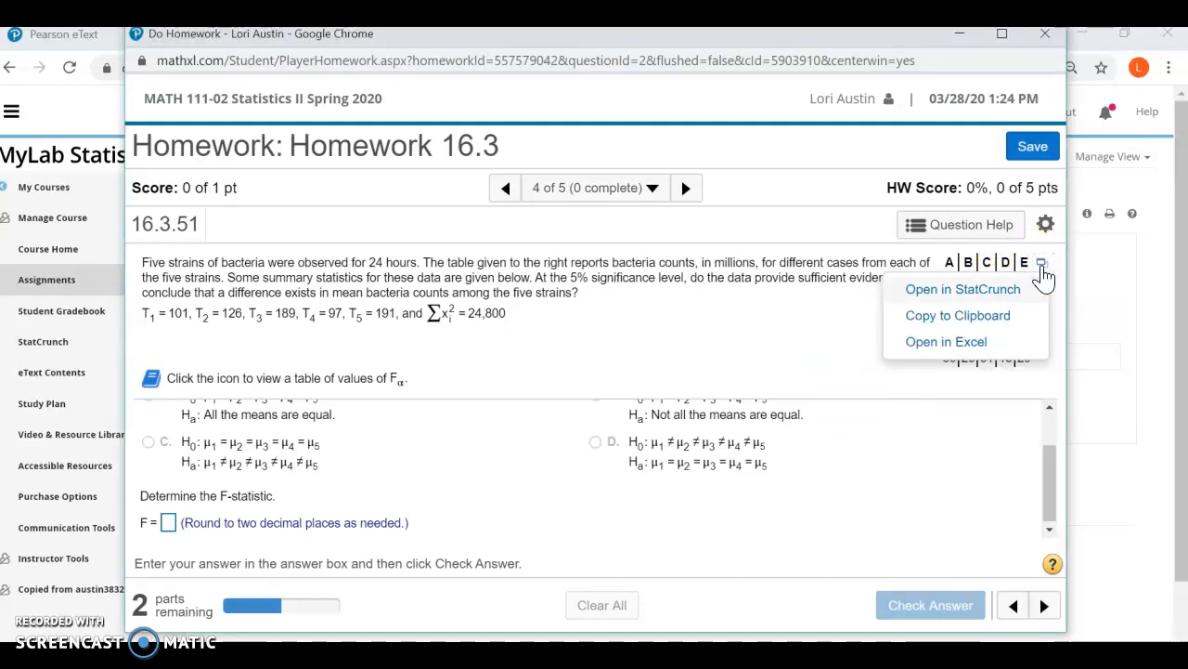
pyautogui.click(963, 288)
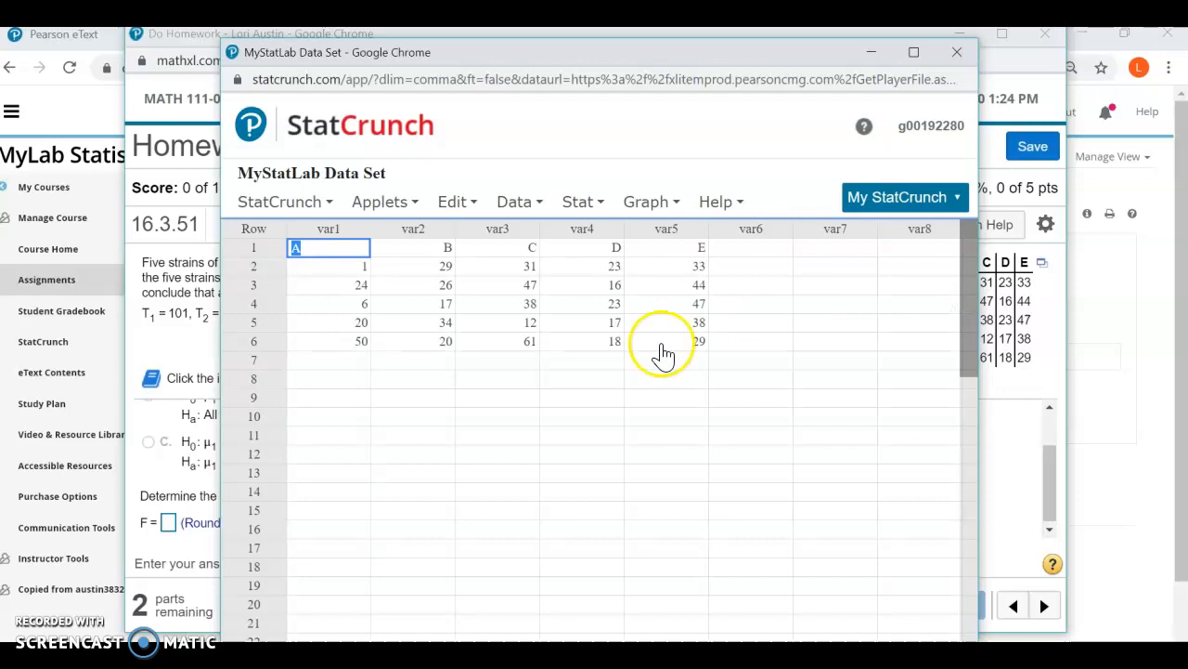
pyautogui.click(379, 201)
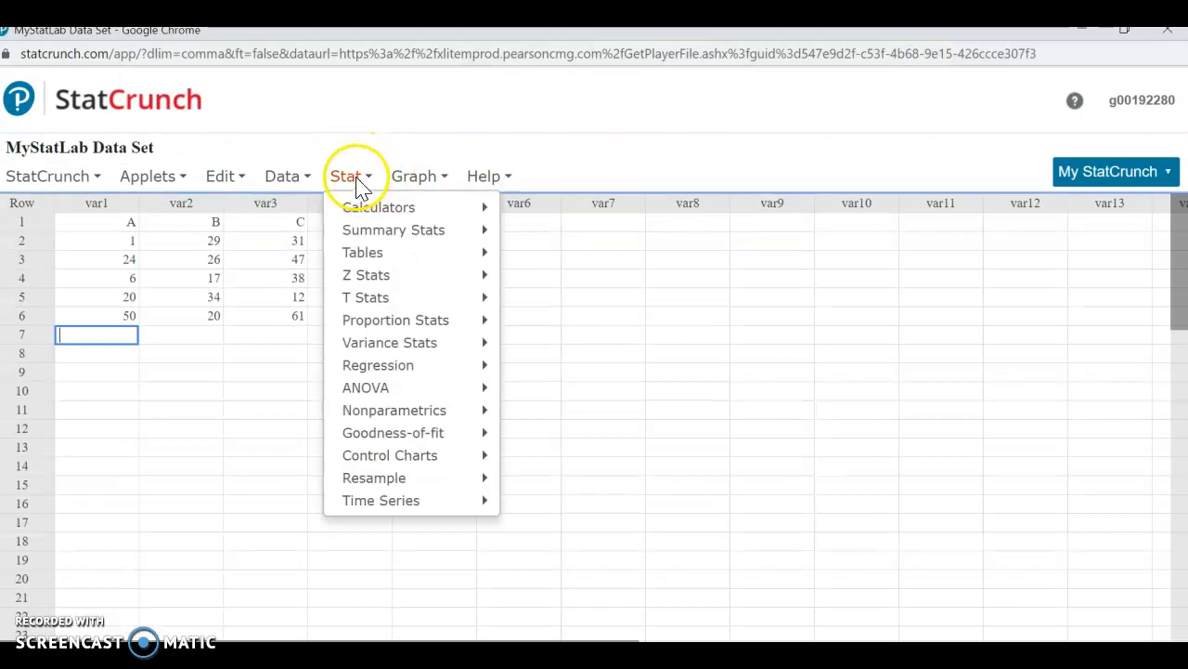
pyautogui.moveTo(390, 387)
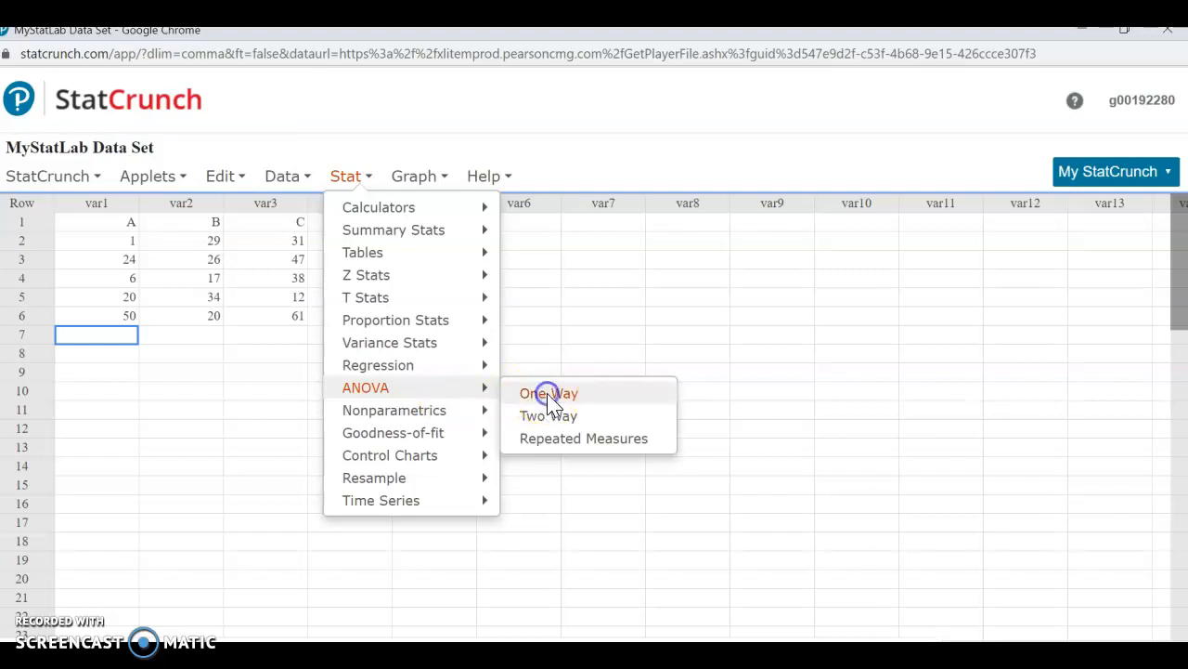
# Start a One Way ANOVA and select columns var1 through var5 to compare.
pyautogui.click(549, 393)
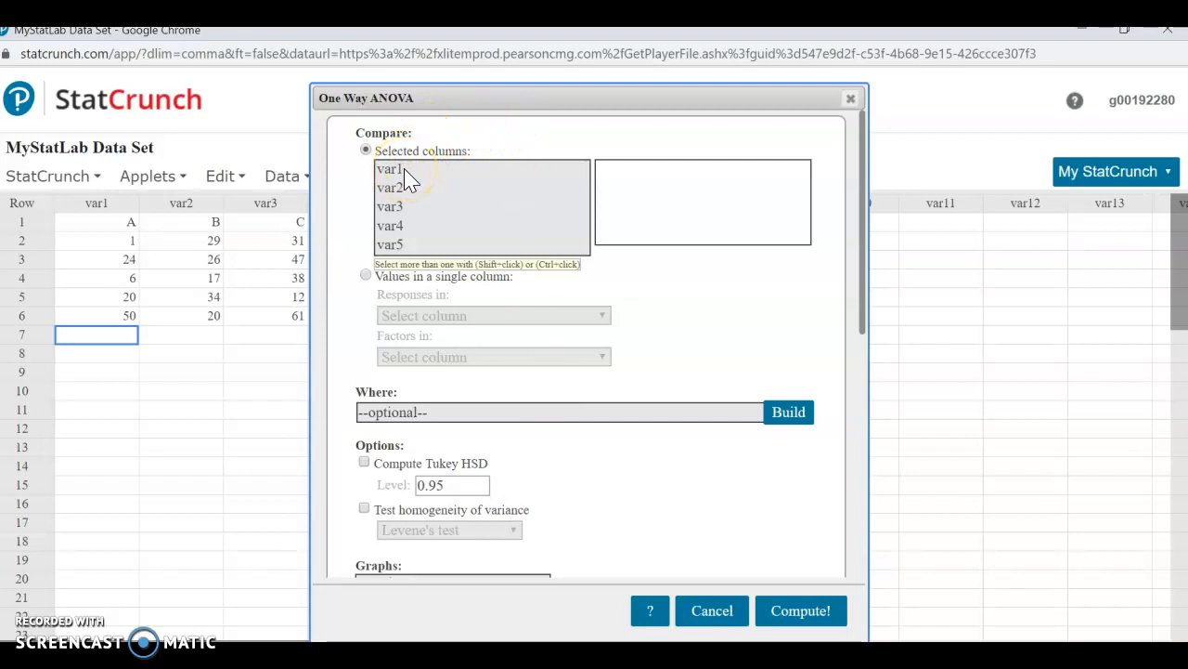
pyautogui.click(390, 169)
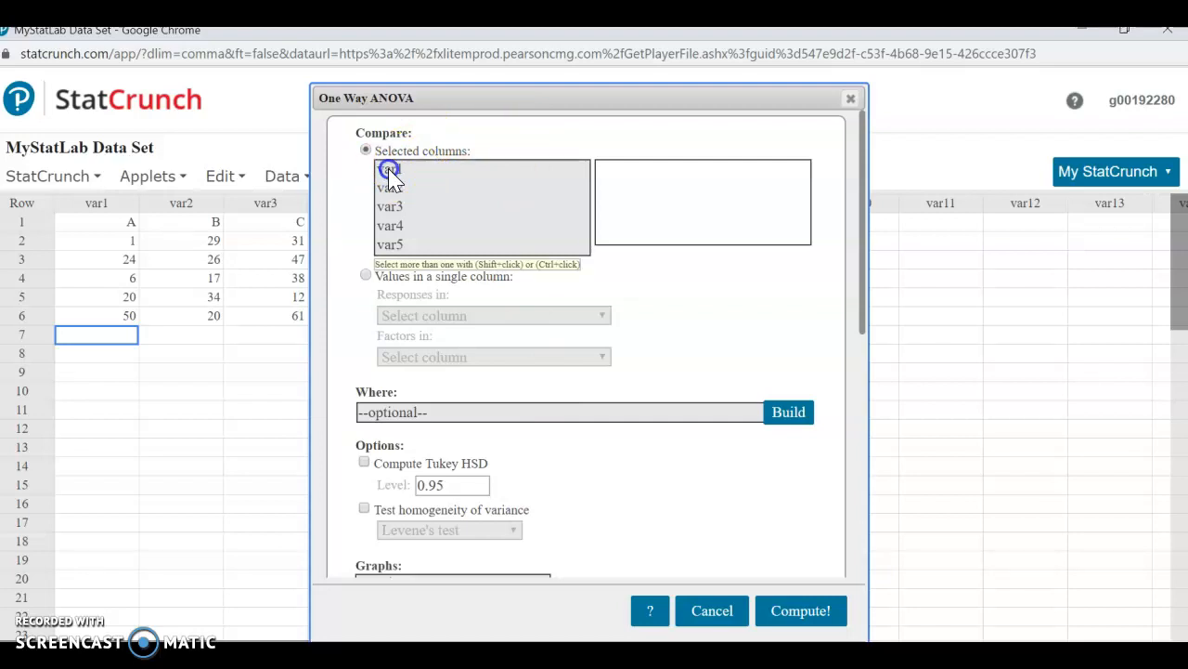
pyautogui.click(389, 169)
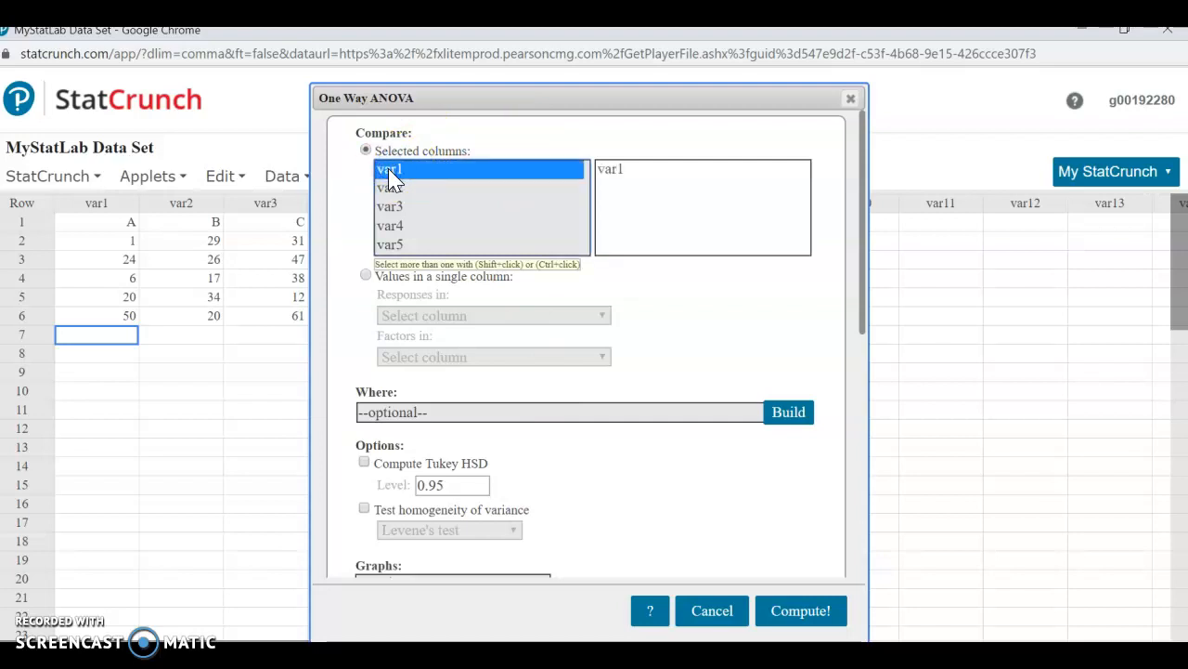
pyautogui.click(389, 206)
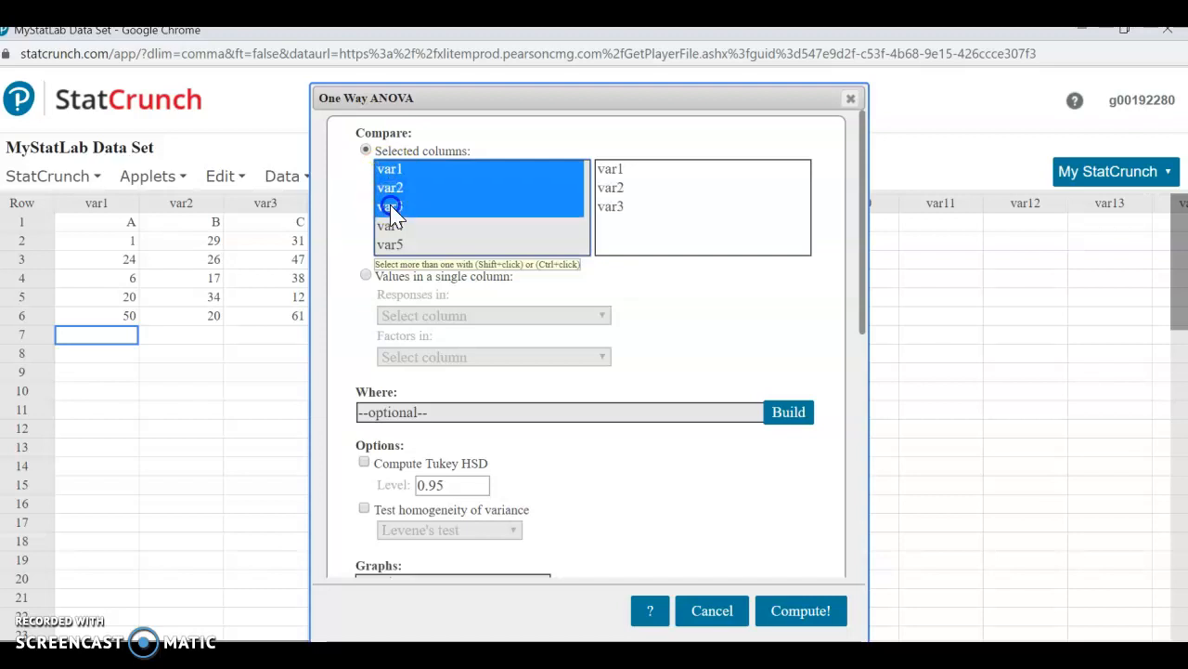
pyautogui.click(390, 244)
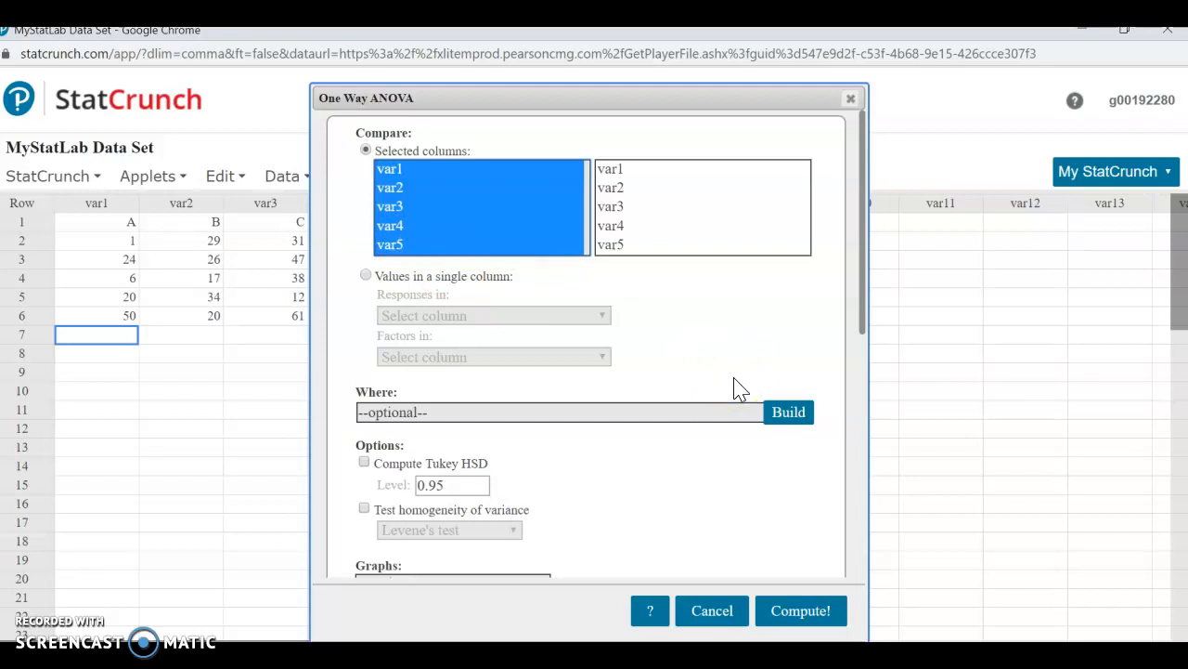
pyautogui.moveTo(869, 265)
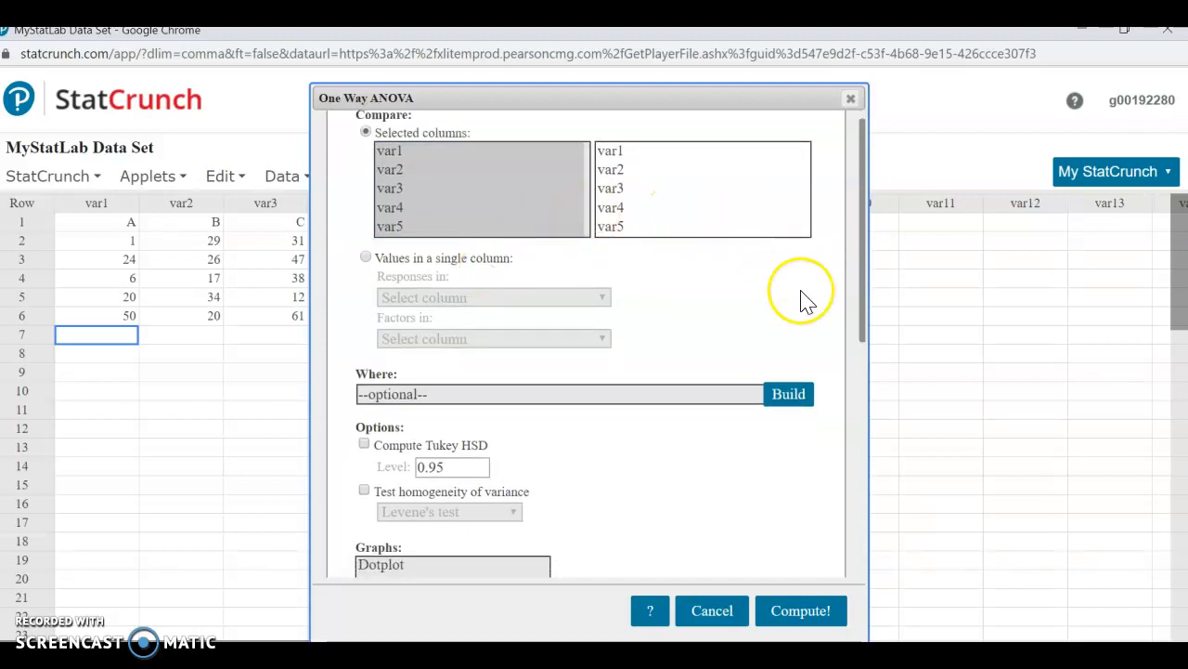
pyautogui.moveTo(863, 265)
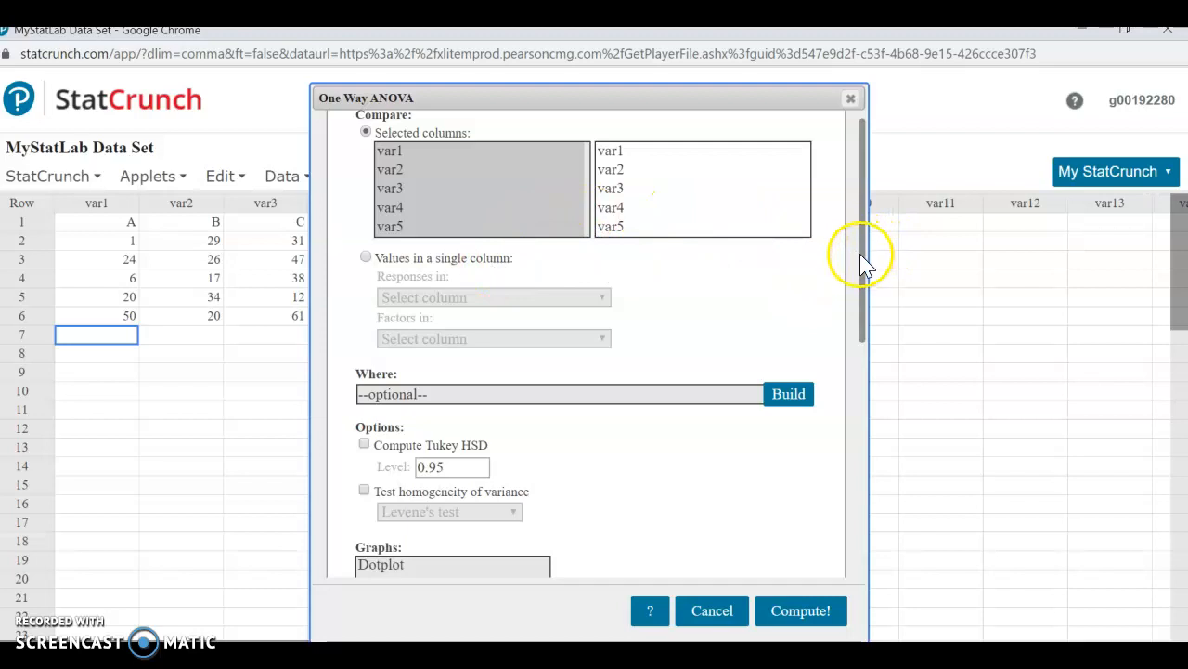
pyautogui.scroll(-3)
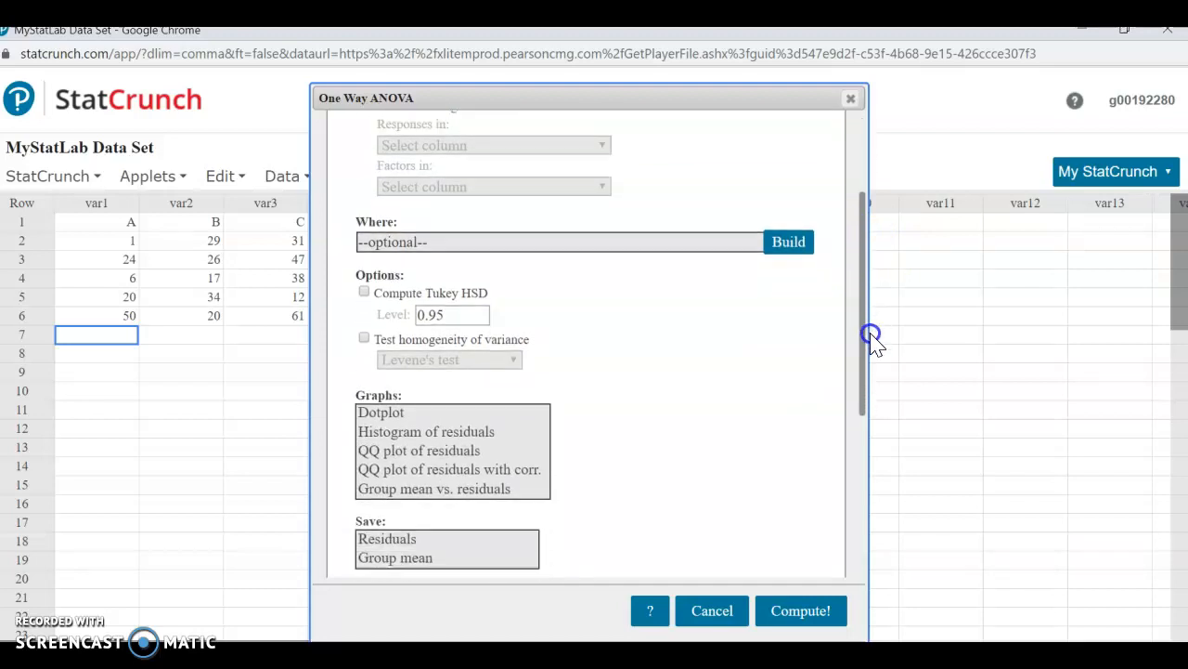
pyautogui.scroll(-3)
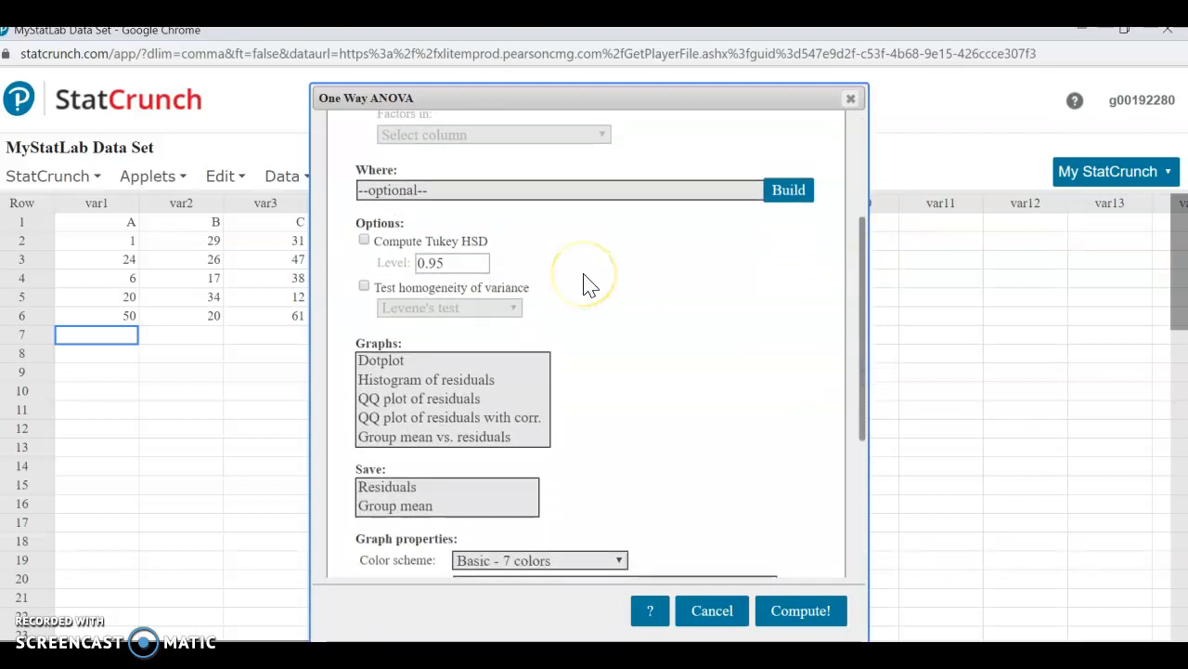
pyautogui.moveTo(785, 344)
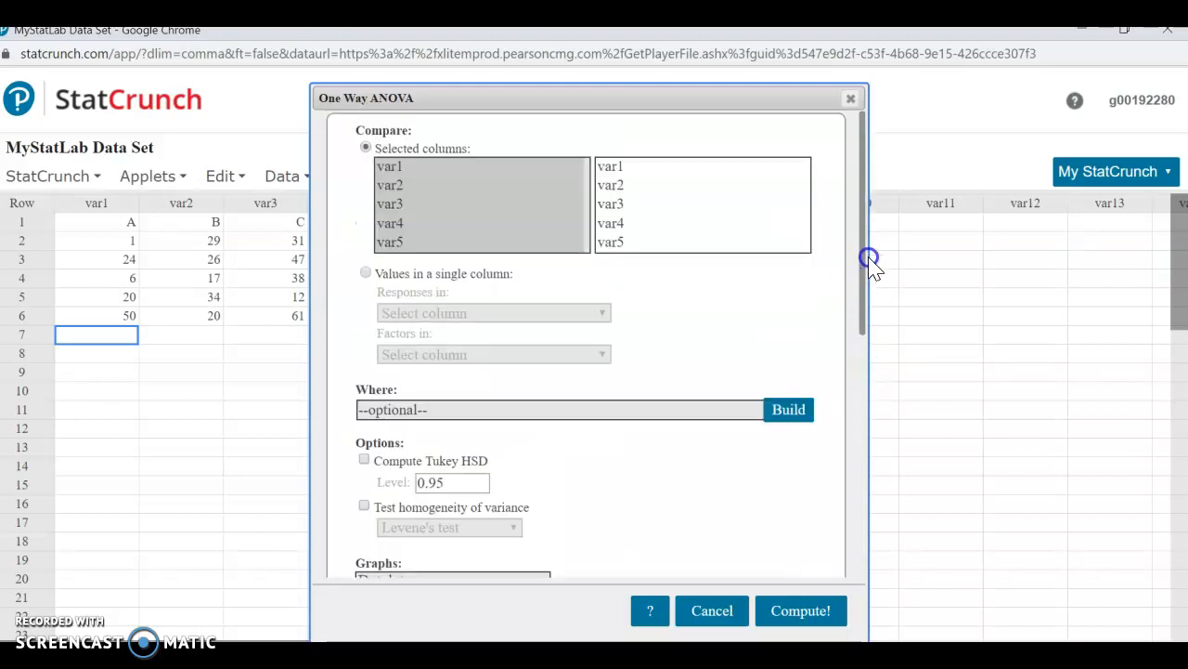
pyautogui.scroll(-3)
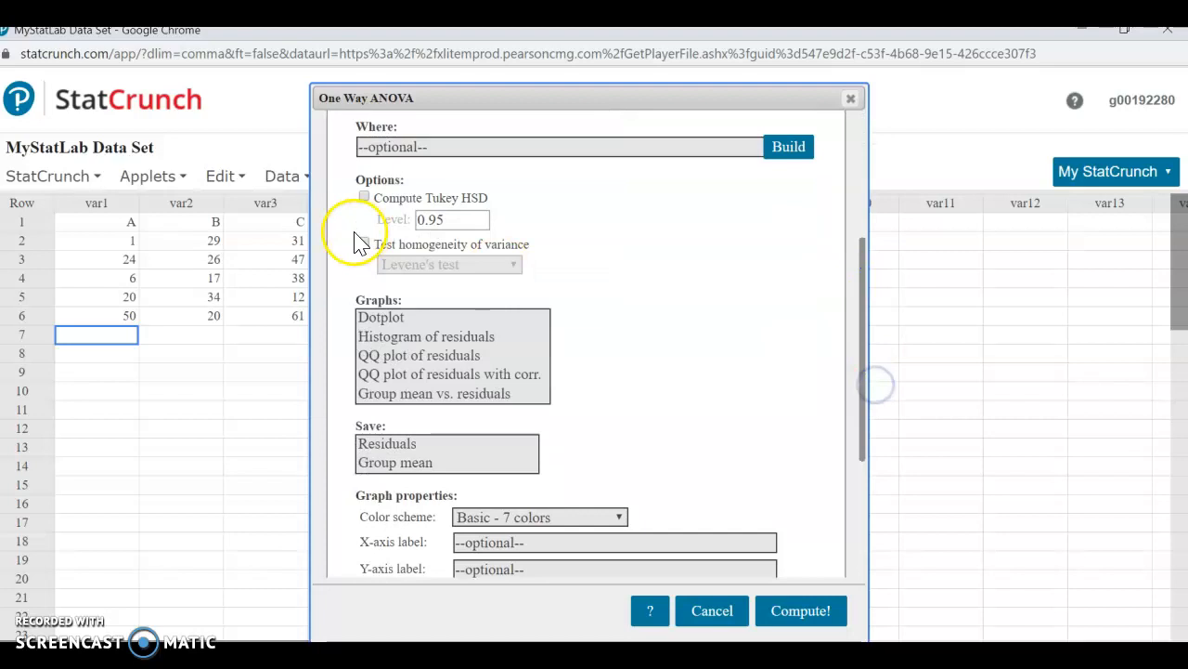
# Enable Tukey HSD at level 0.95 and compute: F-statistic 2.6253, p-value 0.0653.
pyautogui.click(364, 197)
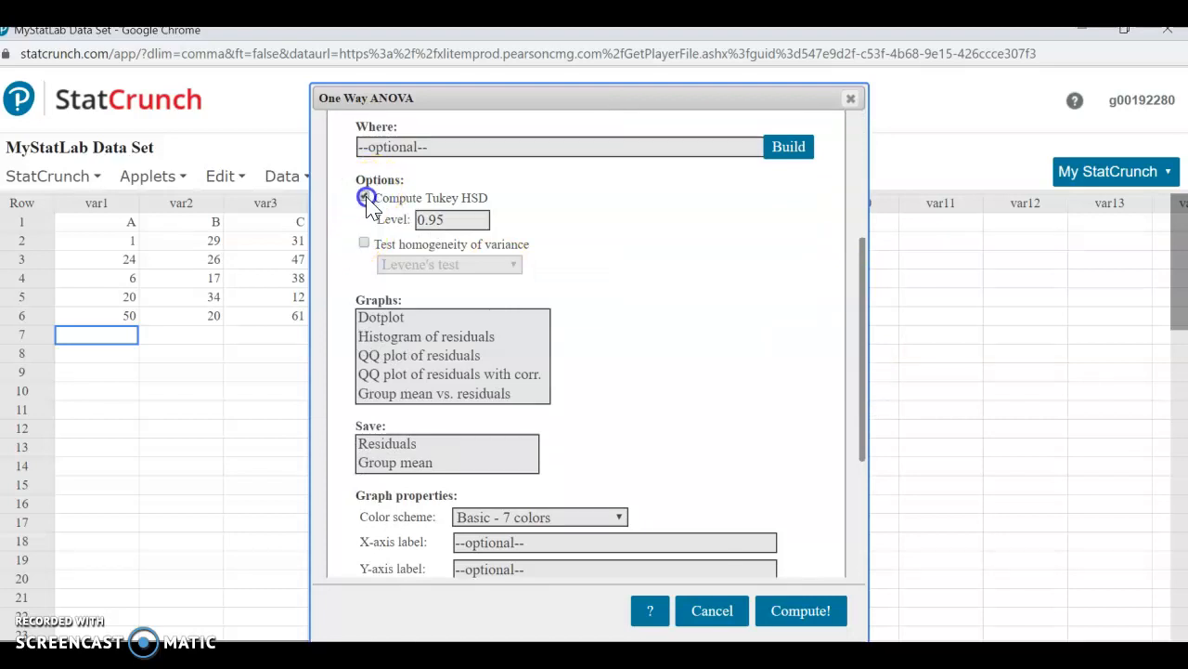
pyautogui.click(363, 198)
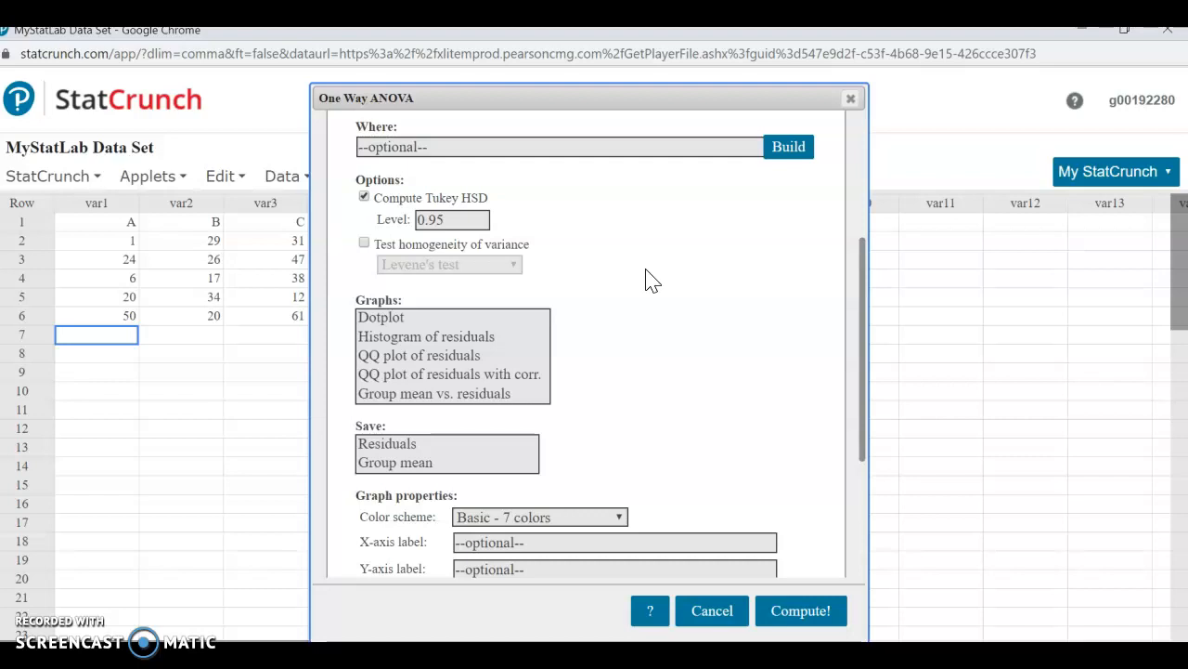
pyautogui.moveTo(571, 232)
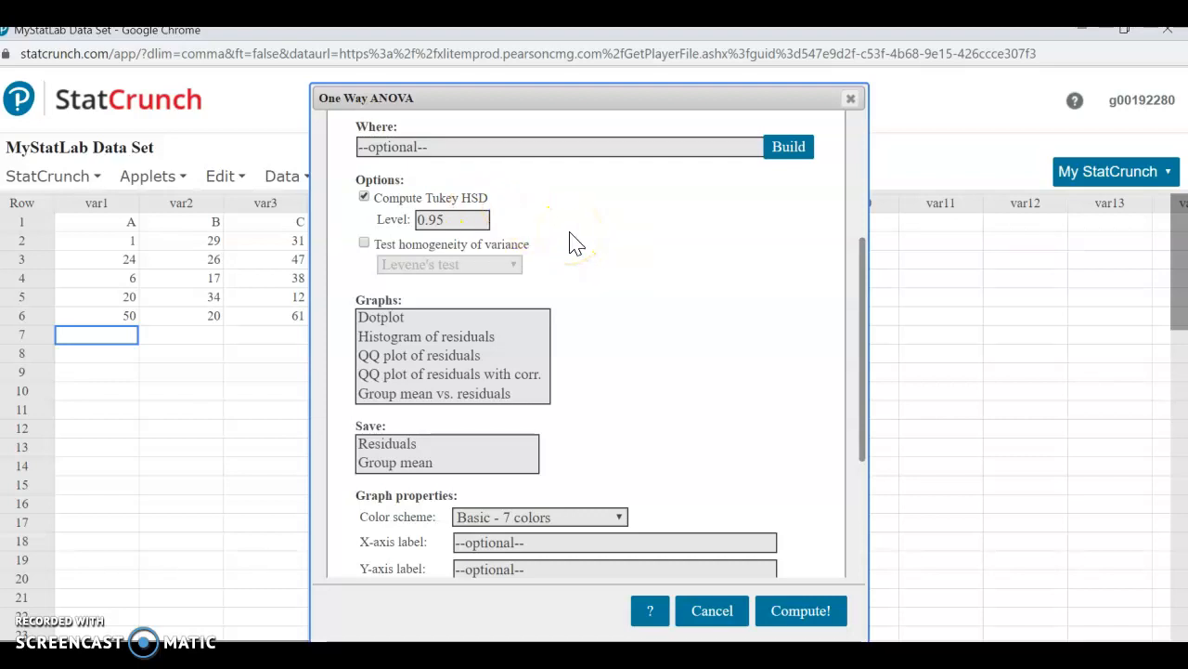
pyautogui.moveTo(576, 241)
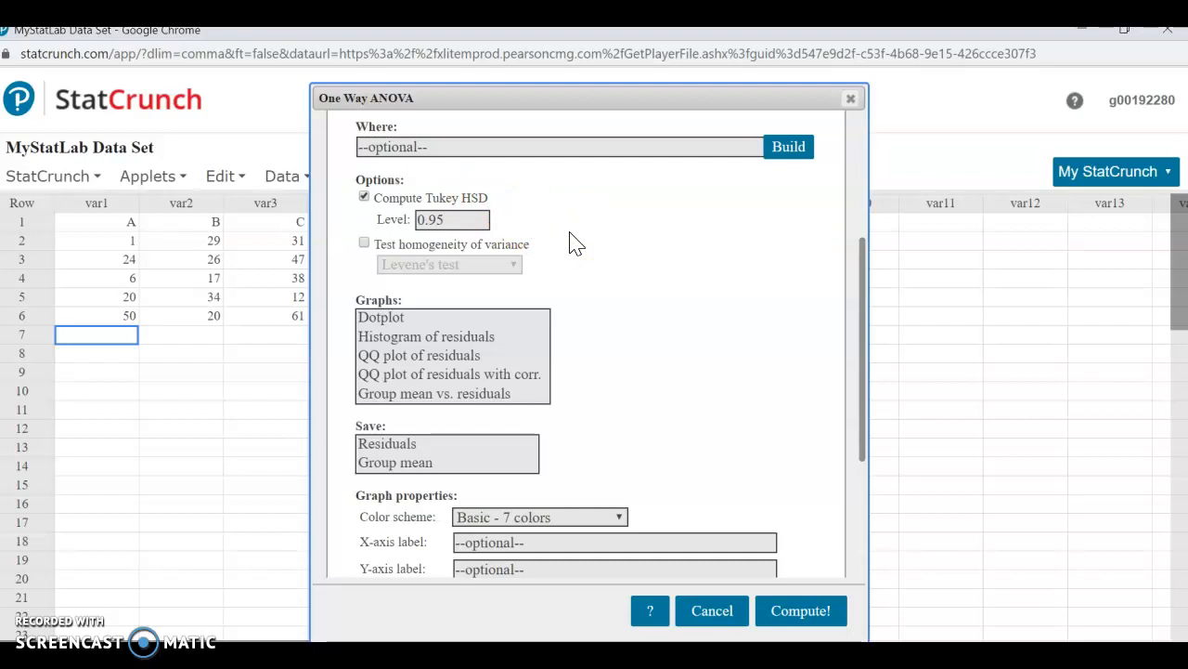
pyautogui.moveTo(715, 297)
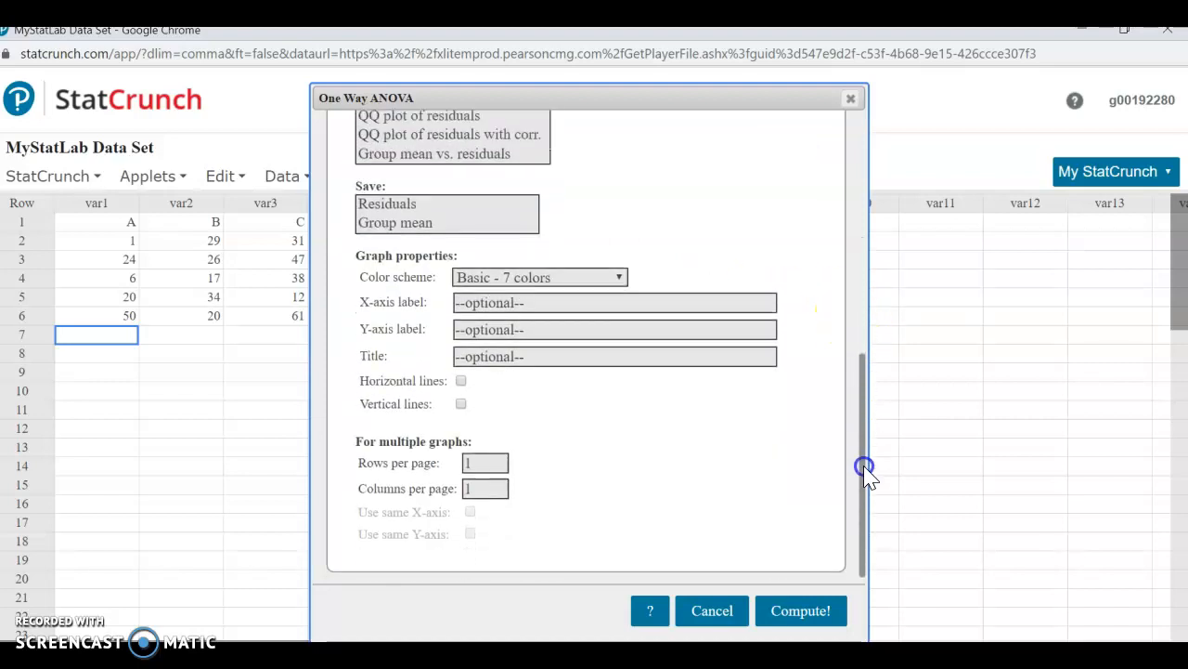
pyautogui.click(800, 610)
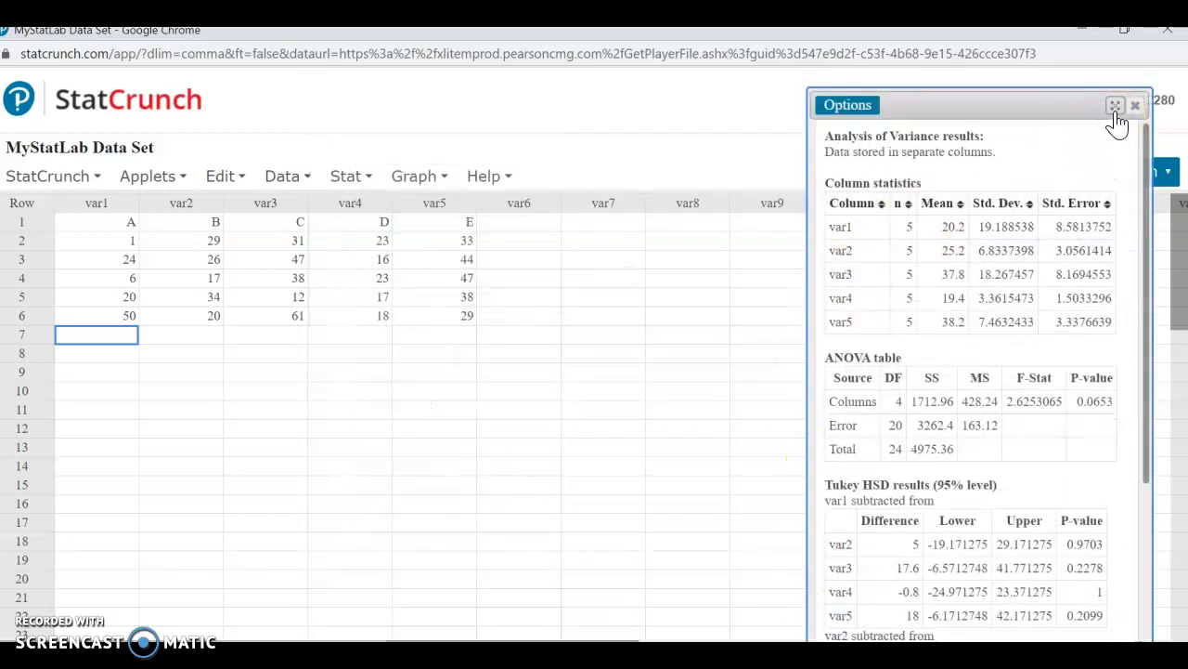
pyautogui.click(1115, 105)
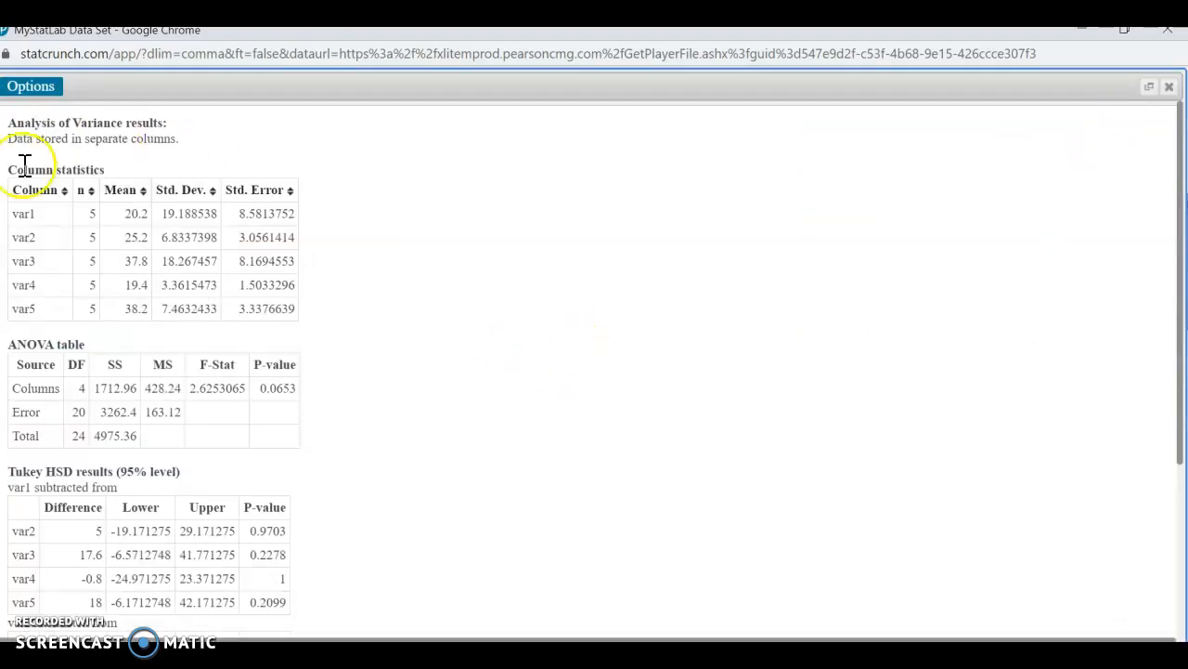
pyautogui.moveTo(393, 236)
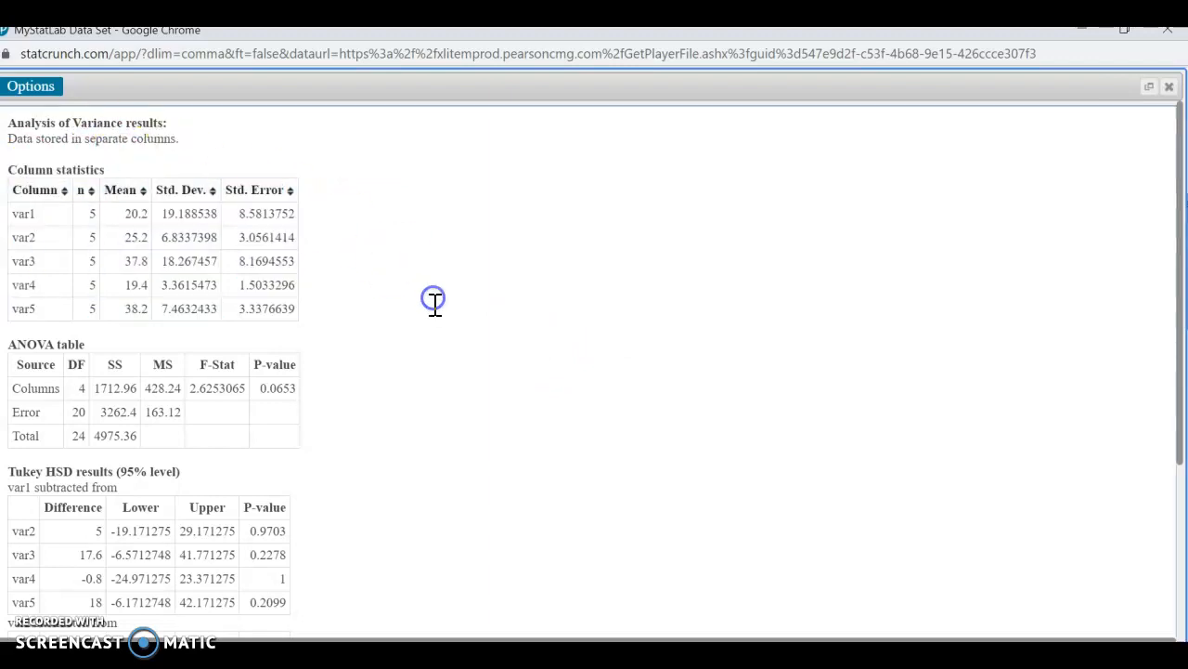
pyautogui.moveTo(460, 256)
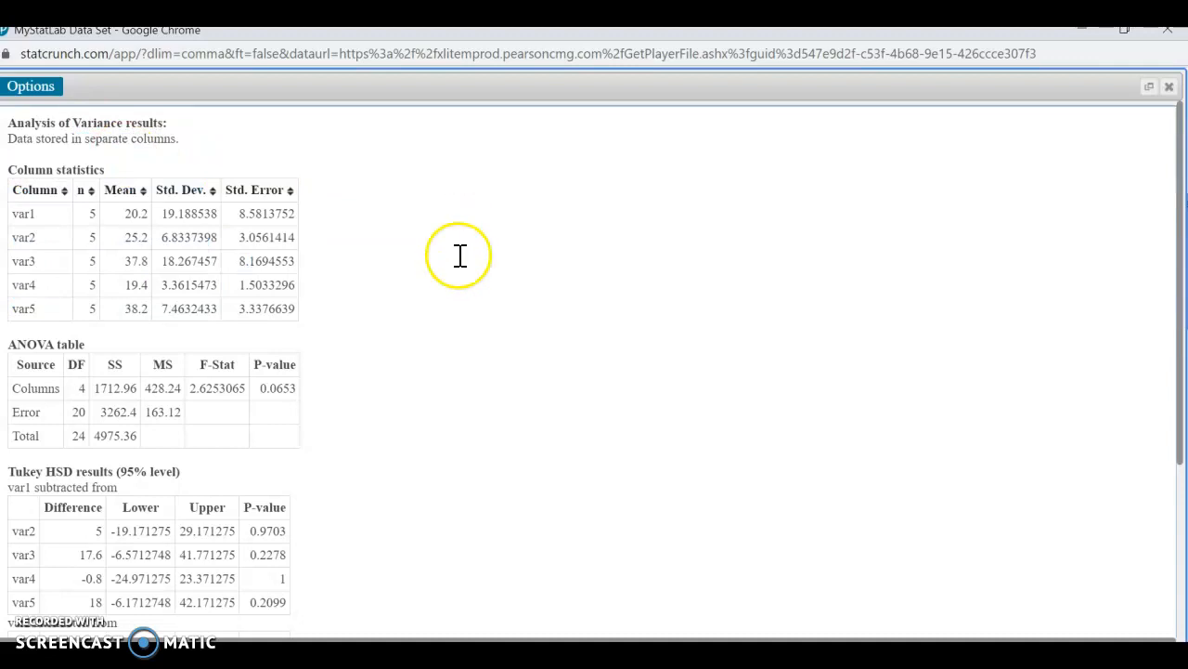
pyautogui.moveTo(441, 360)
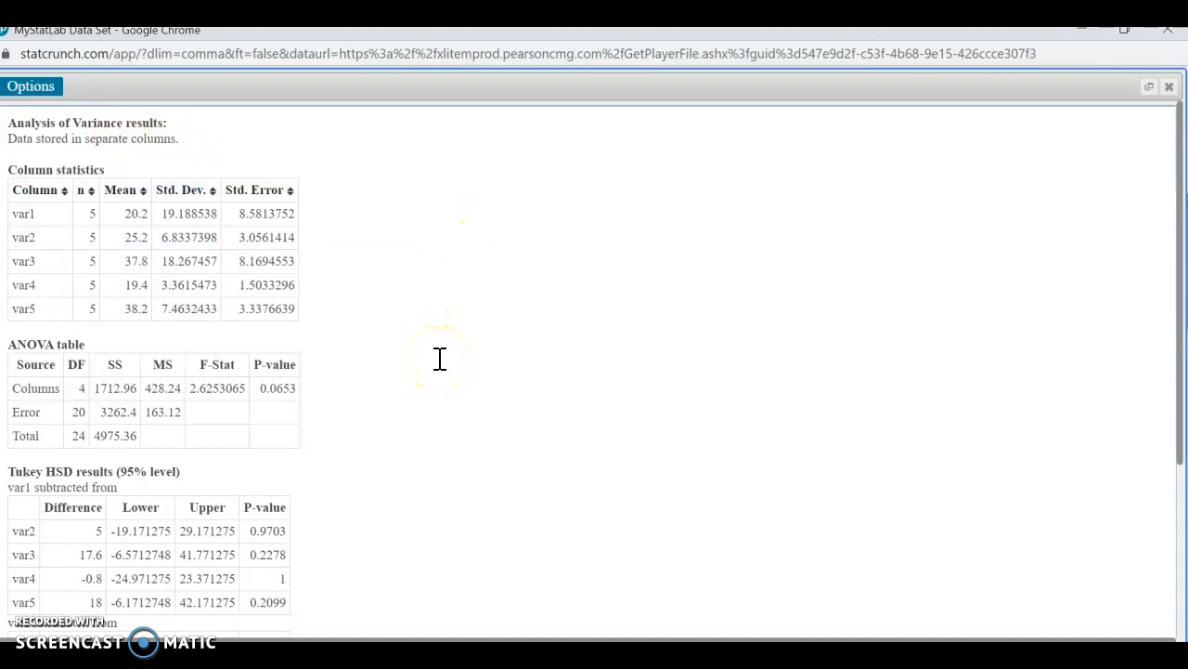
pyautogui.moveTo(436, 328)
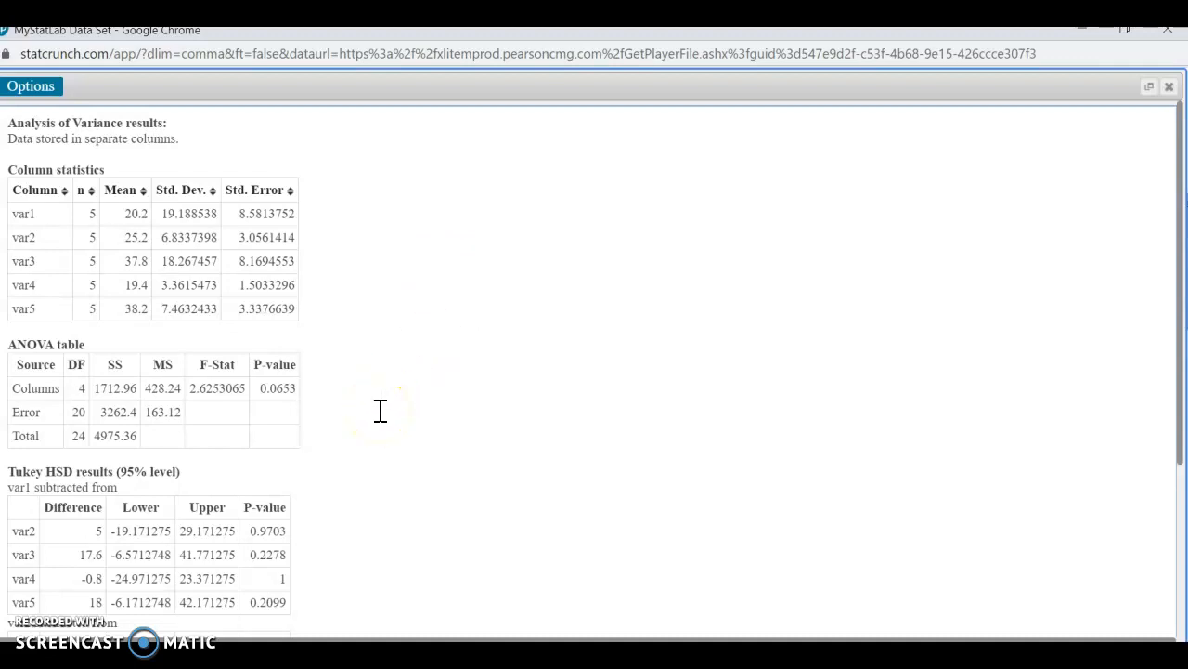
pyautogui.moveTo(379, 412)
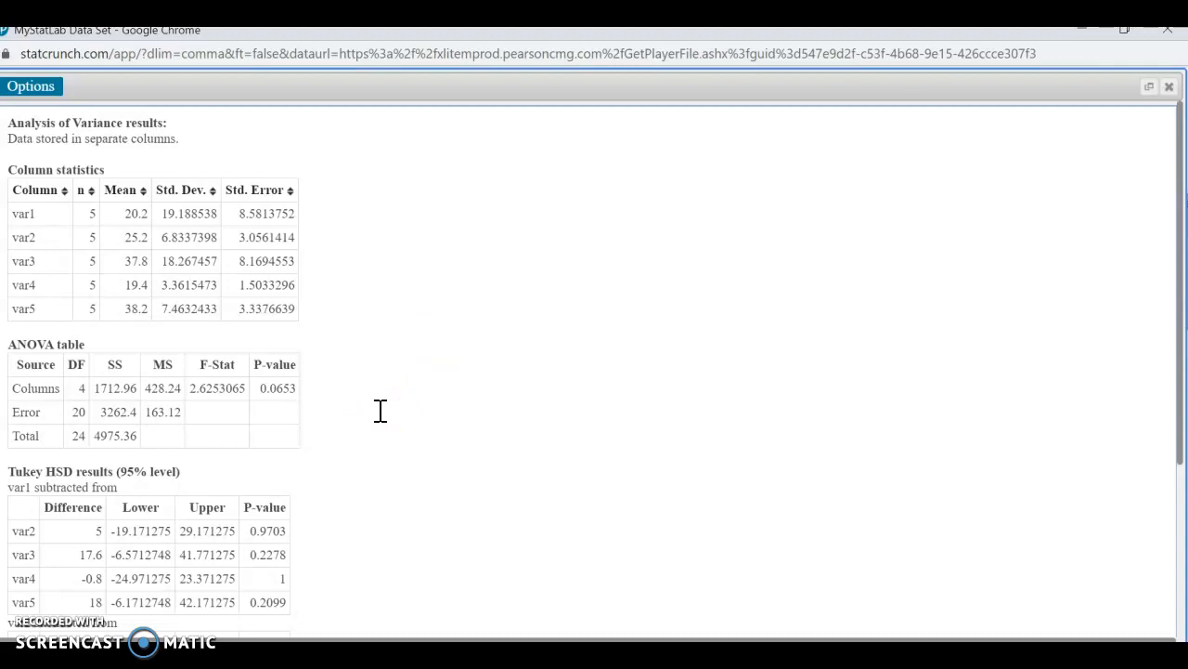
pyautogui.moveTo(372, 416)
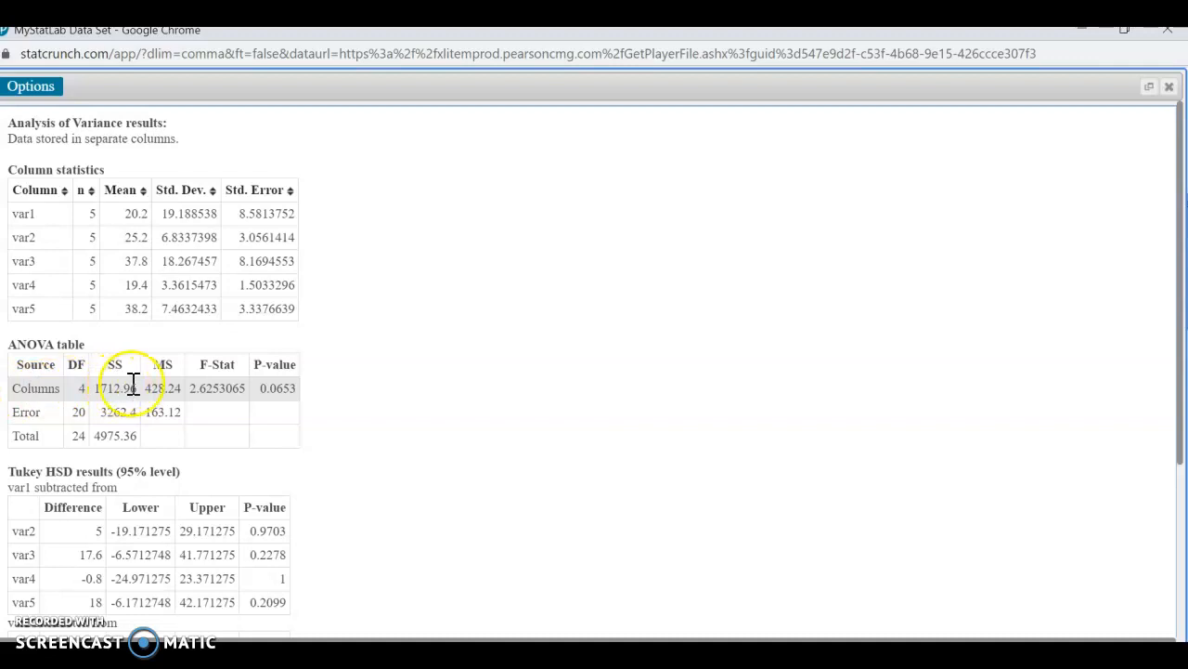
pyautogui.moveTo(118, 412)
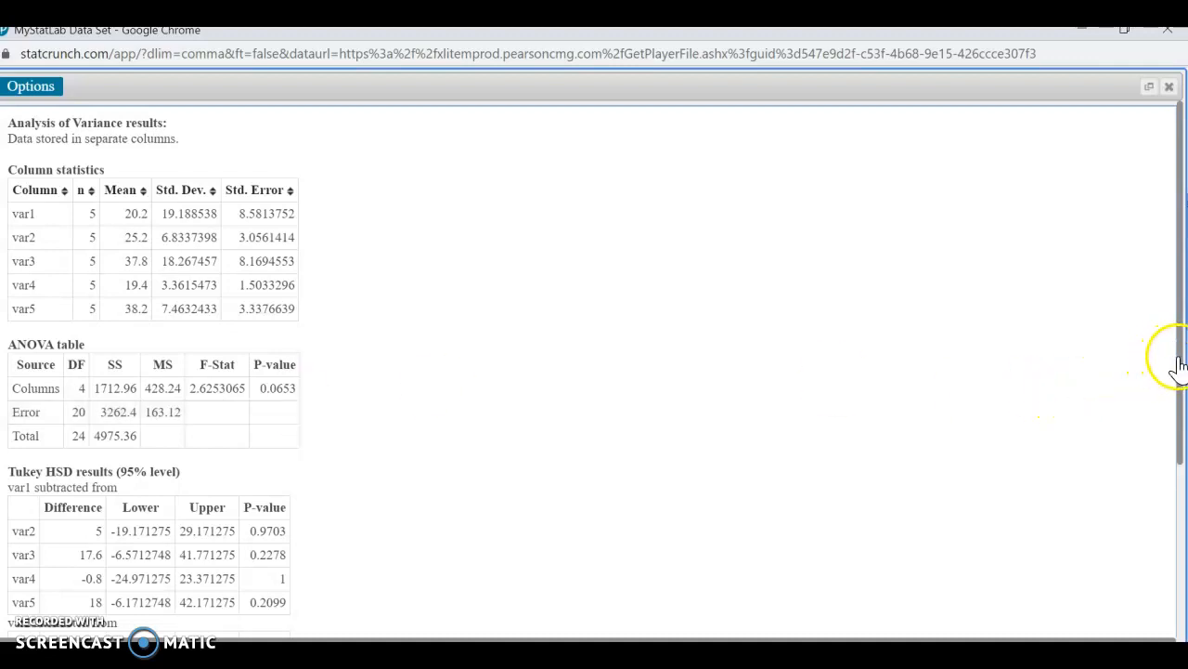
pyautogui.scroll(-3)
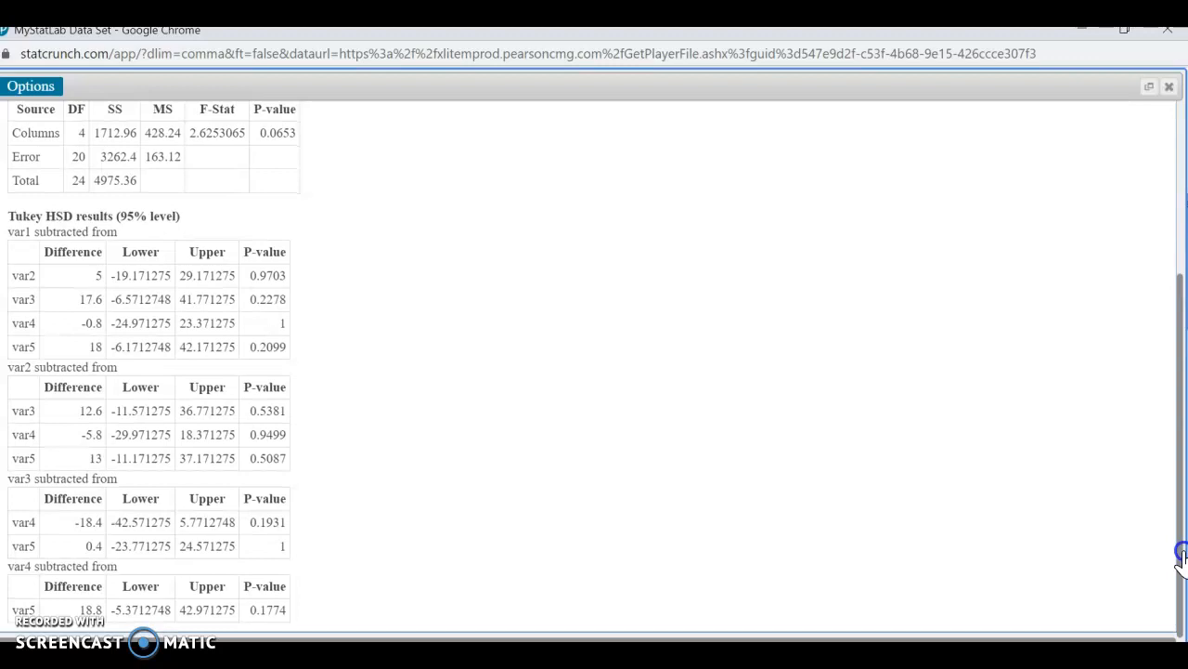
pyautogui.moveTo(1180, 534)
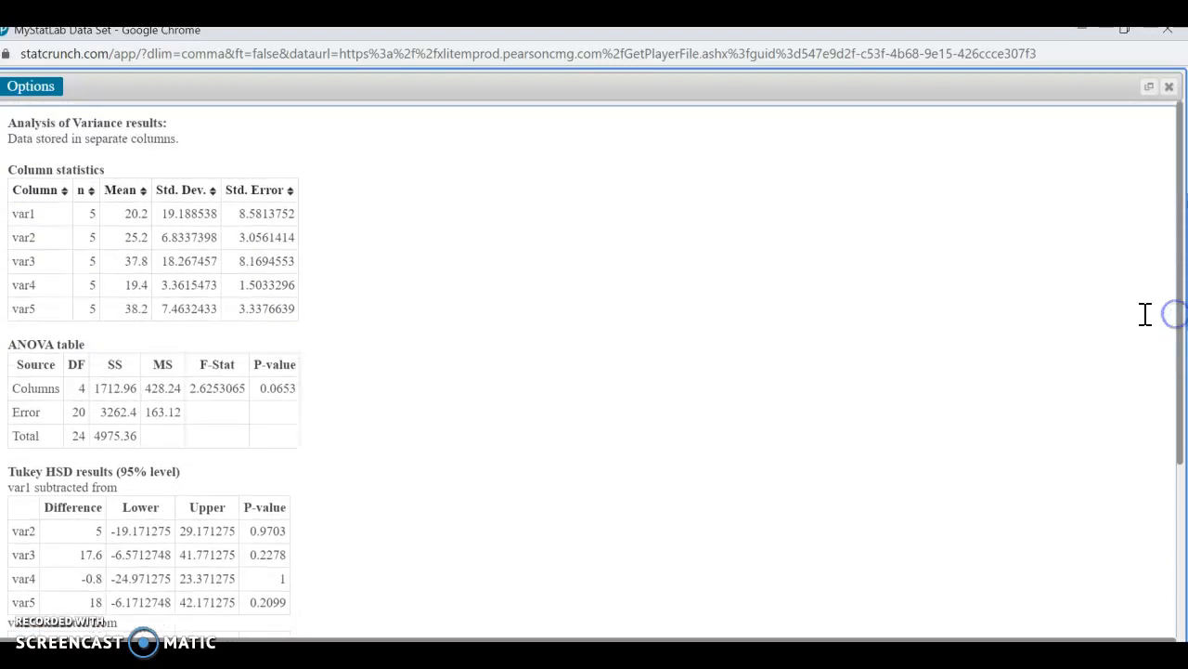
pyautogui.moveTo(389, 364)
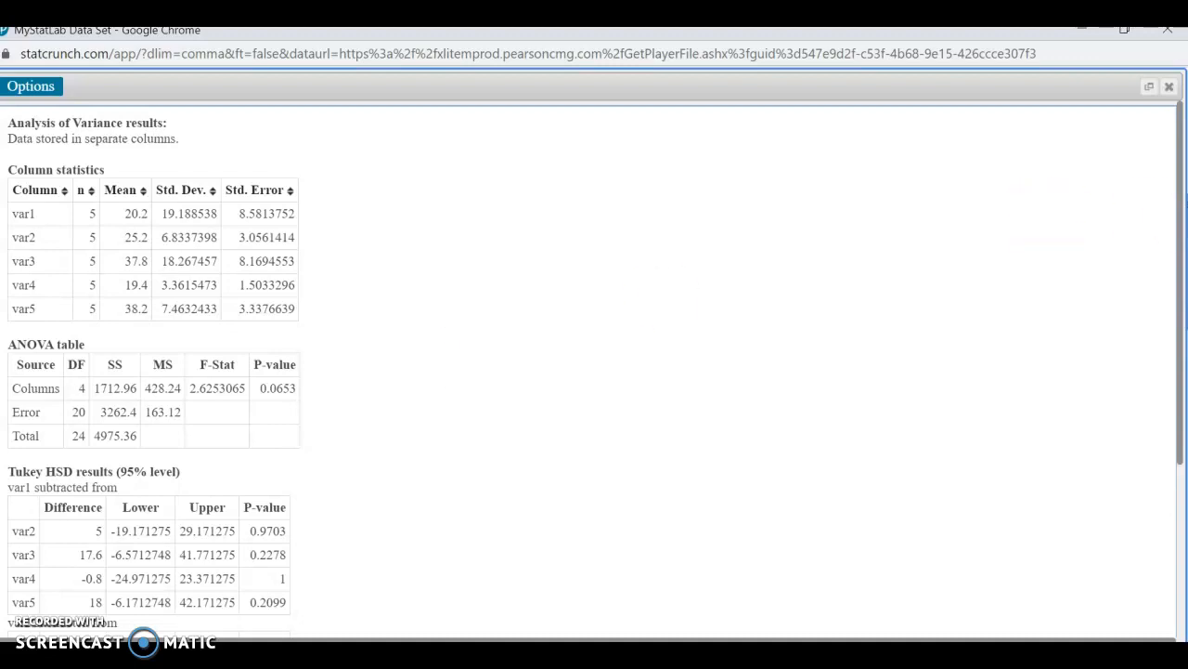
# Scroll the results down to the Tukey HSD pairwise tables for the five strains.
pyautogui.scroll(-3)
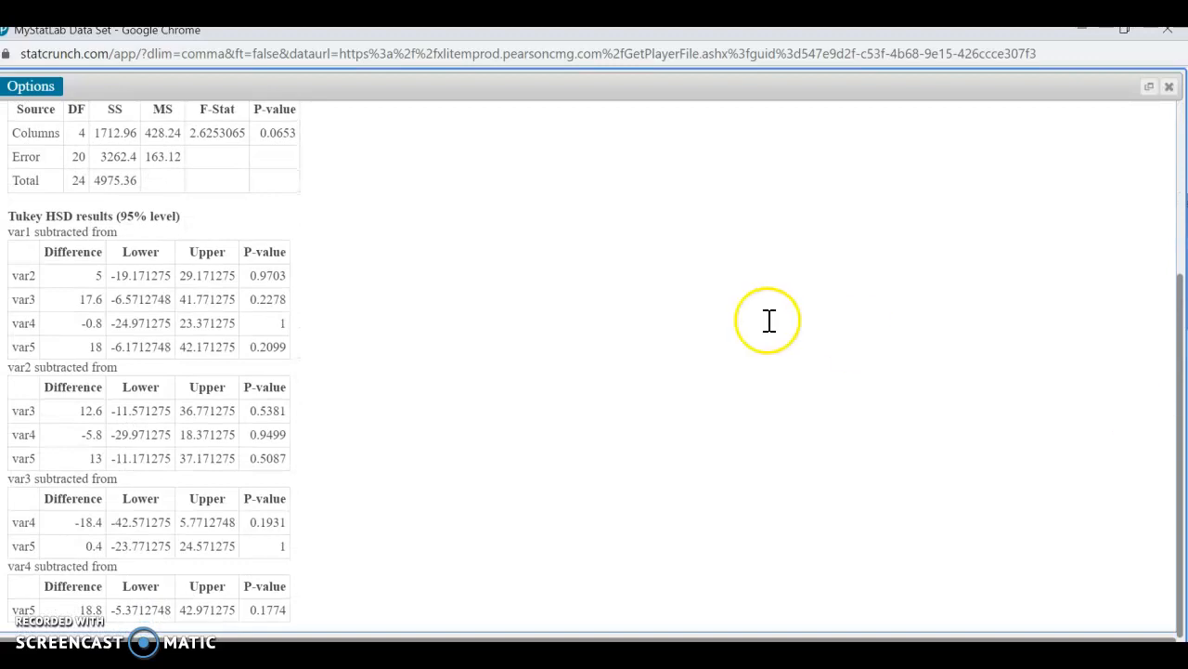
pyautogui.moveTo(412, 219)
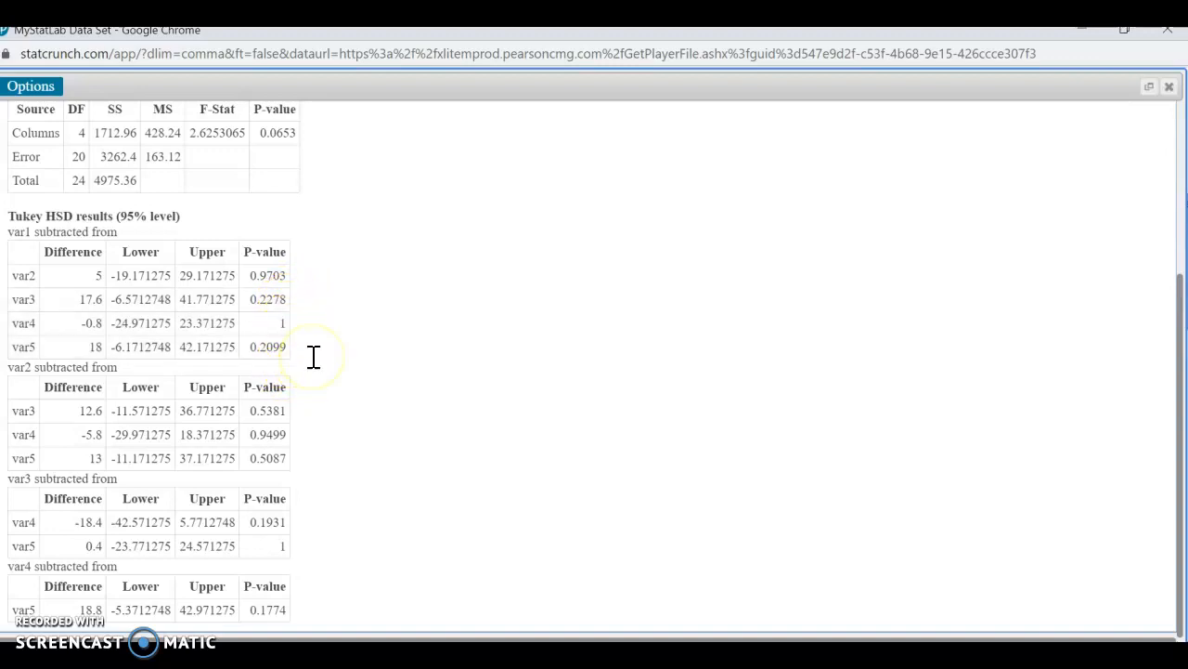
pyautogui.moveTo(304, 548)
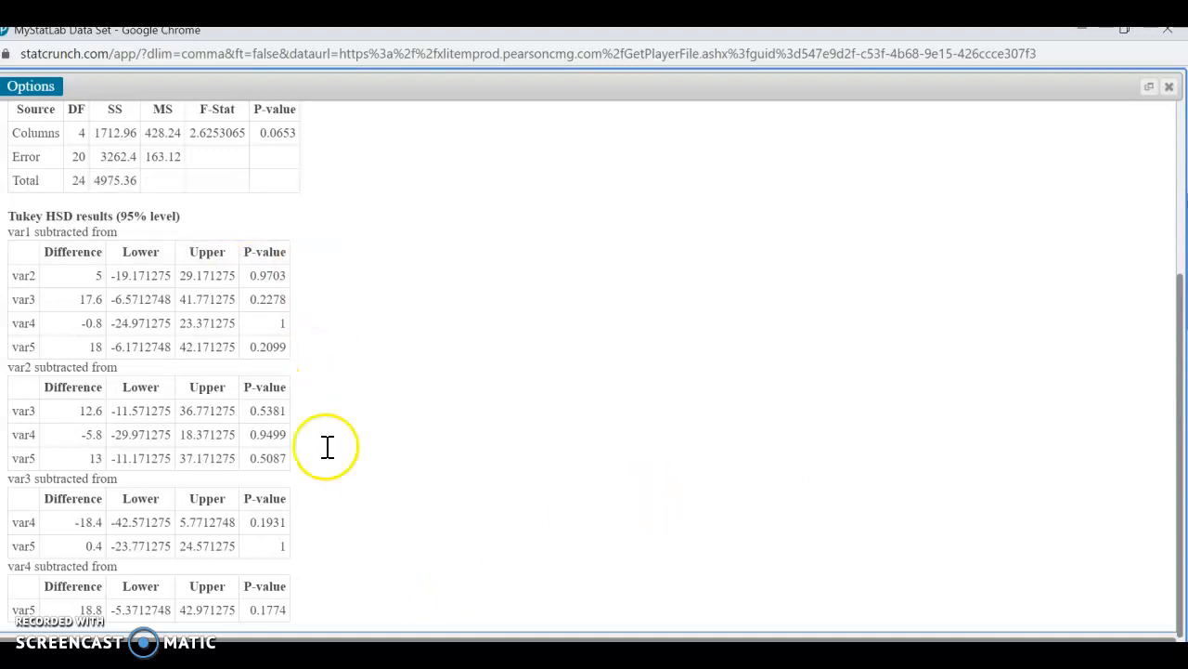
pyautogui.moveTo(321, 335)
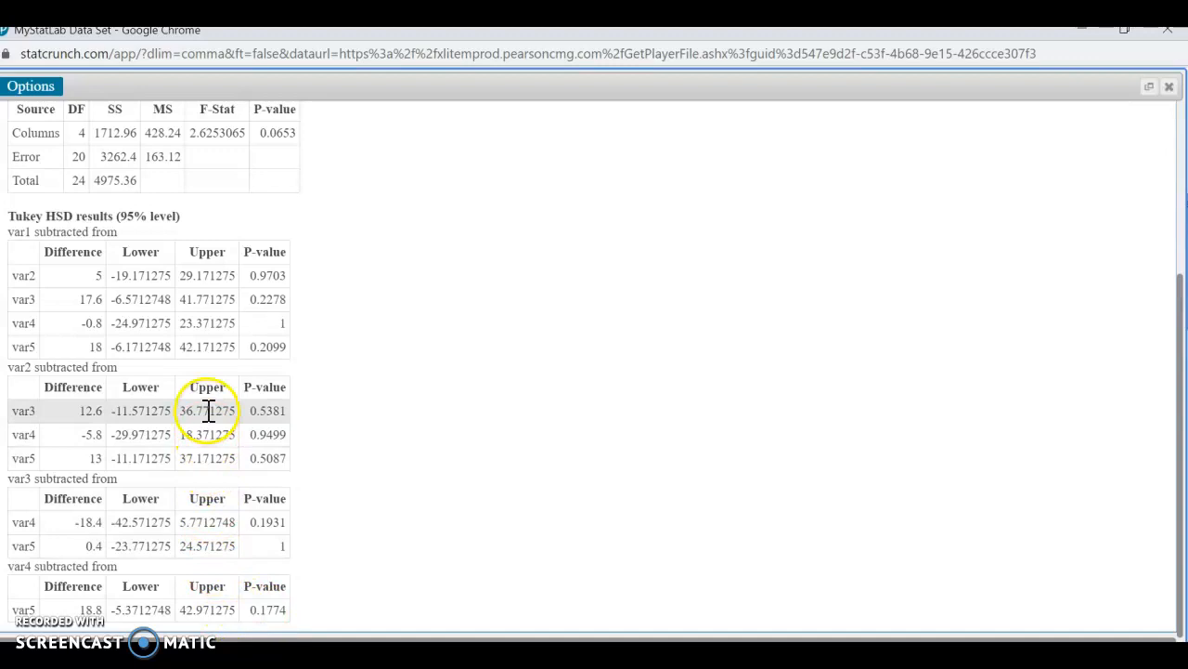
pyautogui.moveTo(380, 320)
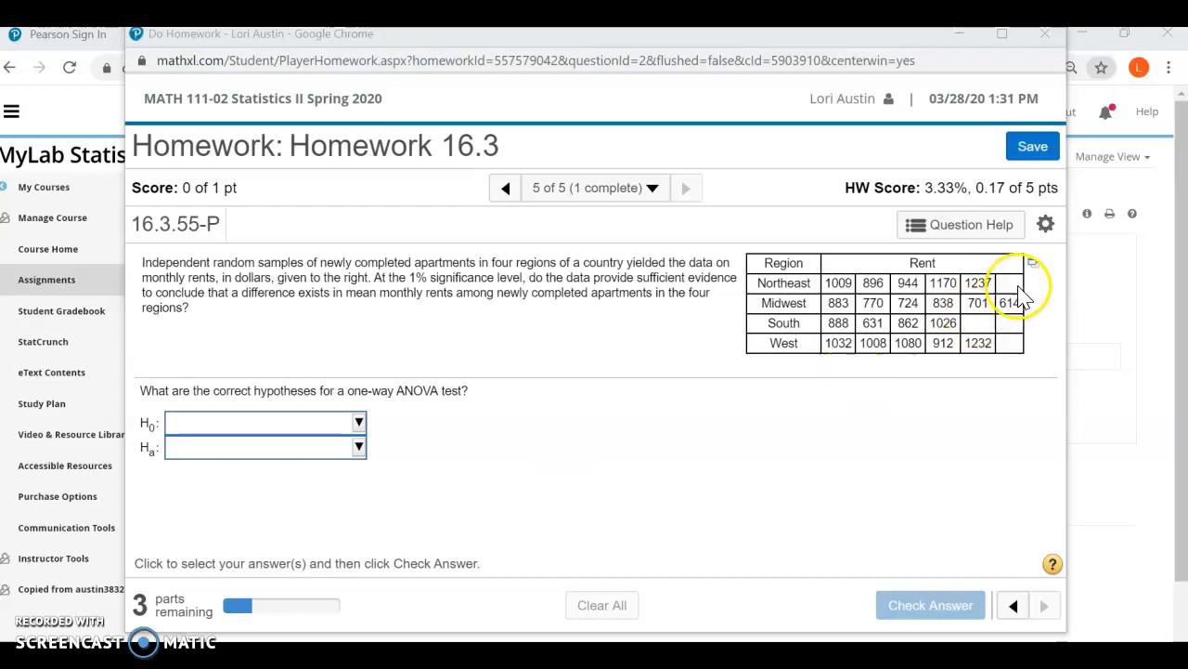
# Load the Northeast, Midwest, South and West rent data into a maximized StatCrunch window.
pyautogui.click(1033, 263)
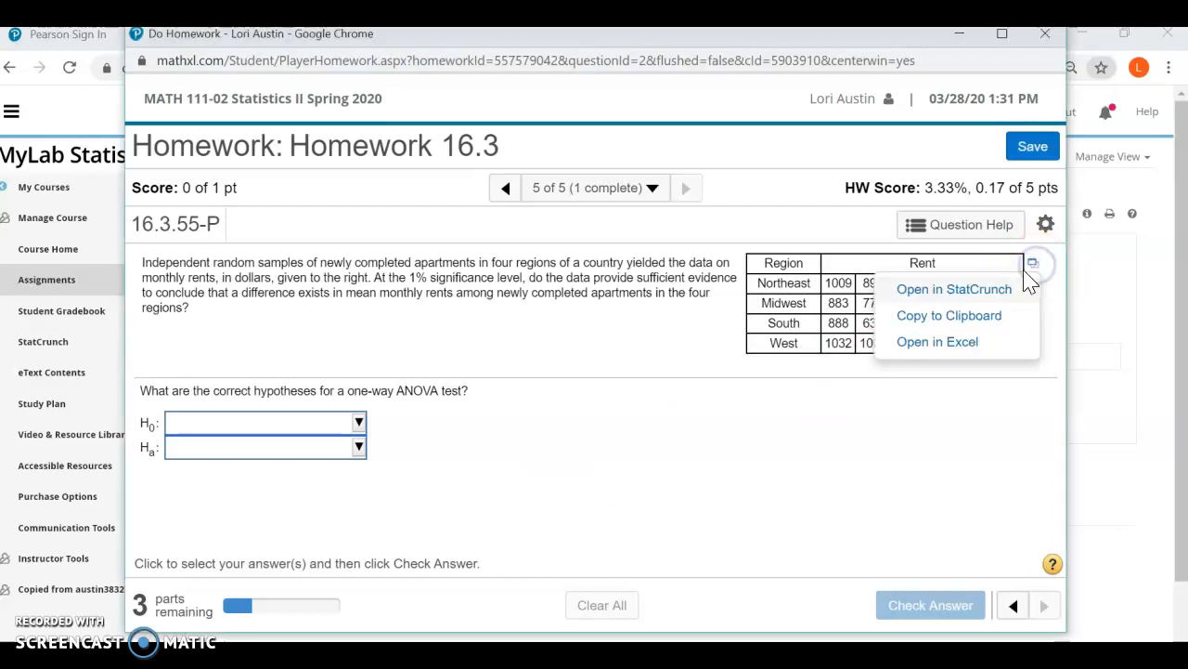
pyautogui.click(953, 289)
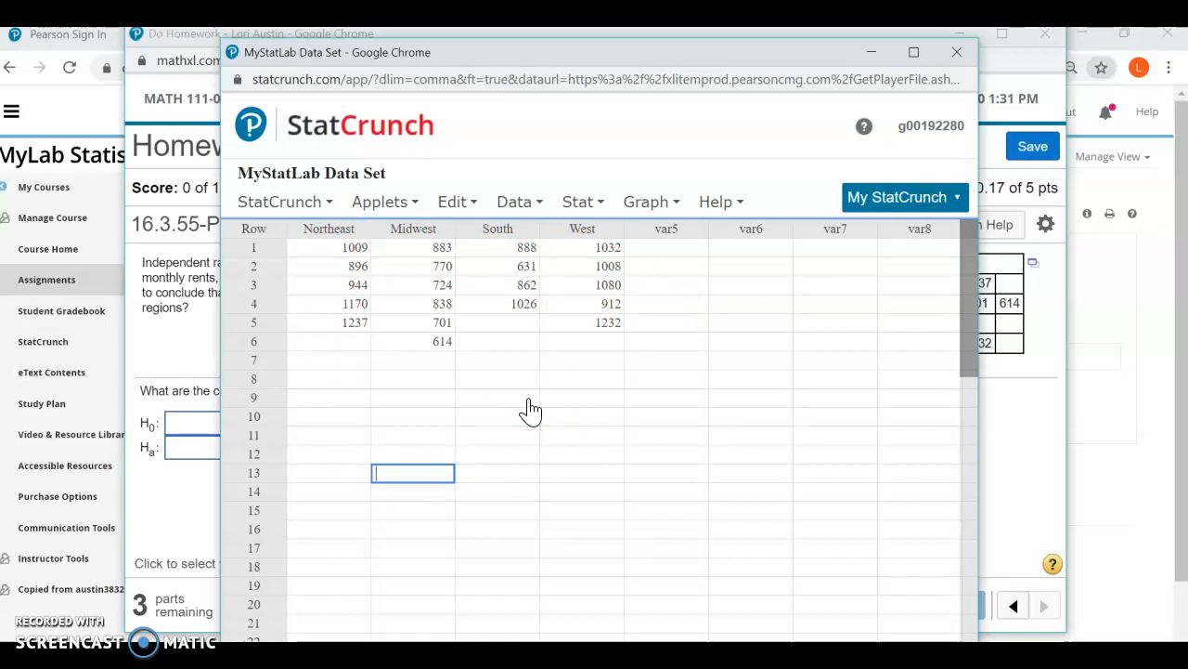
pyautogui.click(515, 202)
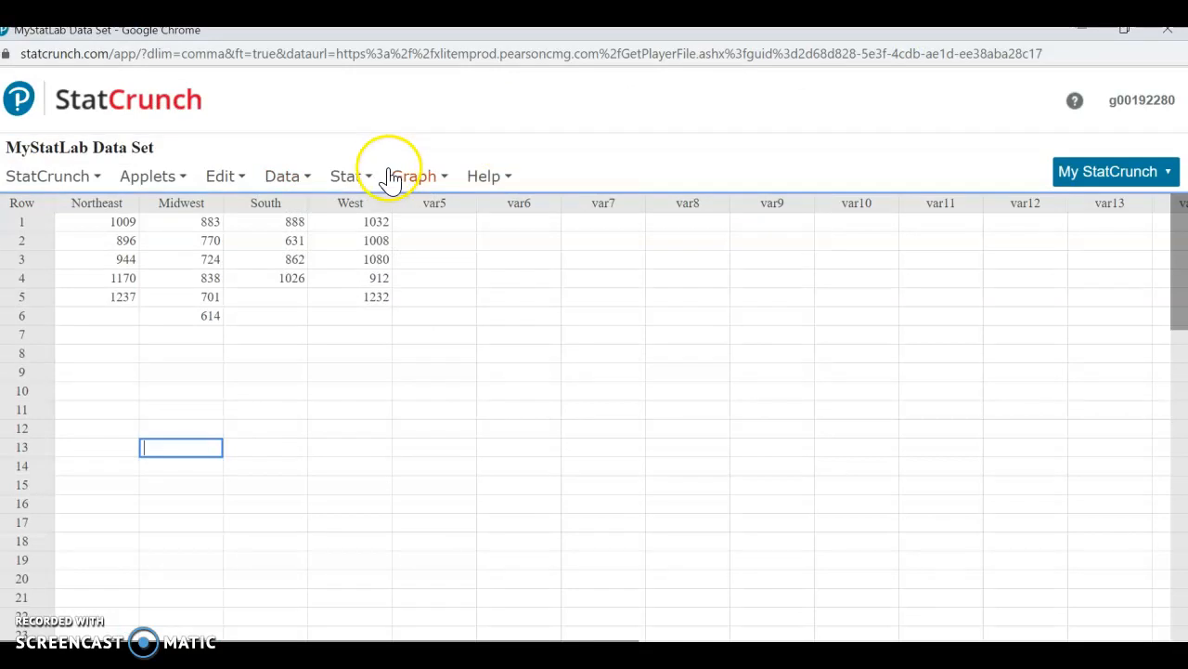
# Run One Way ANOVA on all four regions with 99% Tukey HSD: F 7.0627, p 0.0031.
pyautogui.click(345, 176)
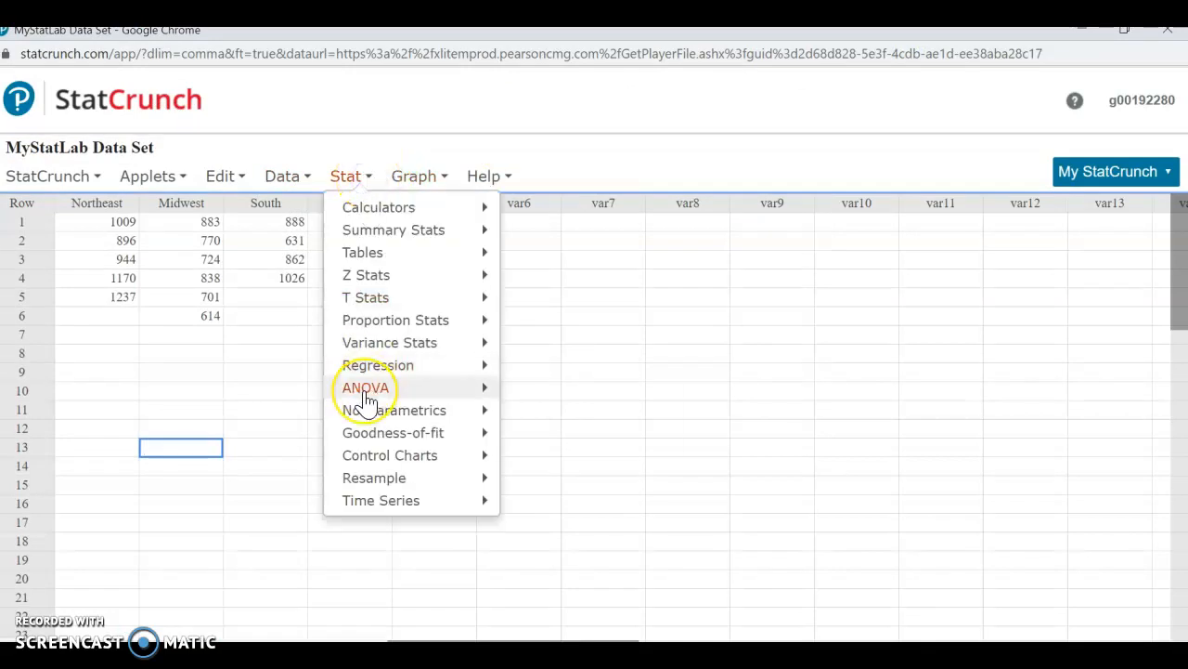
pyautogui.moveTo(365, 387)
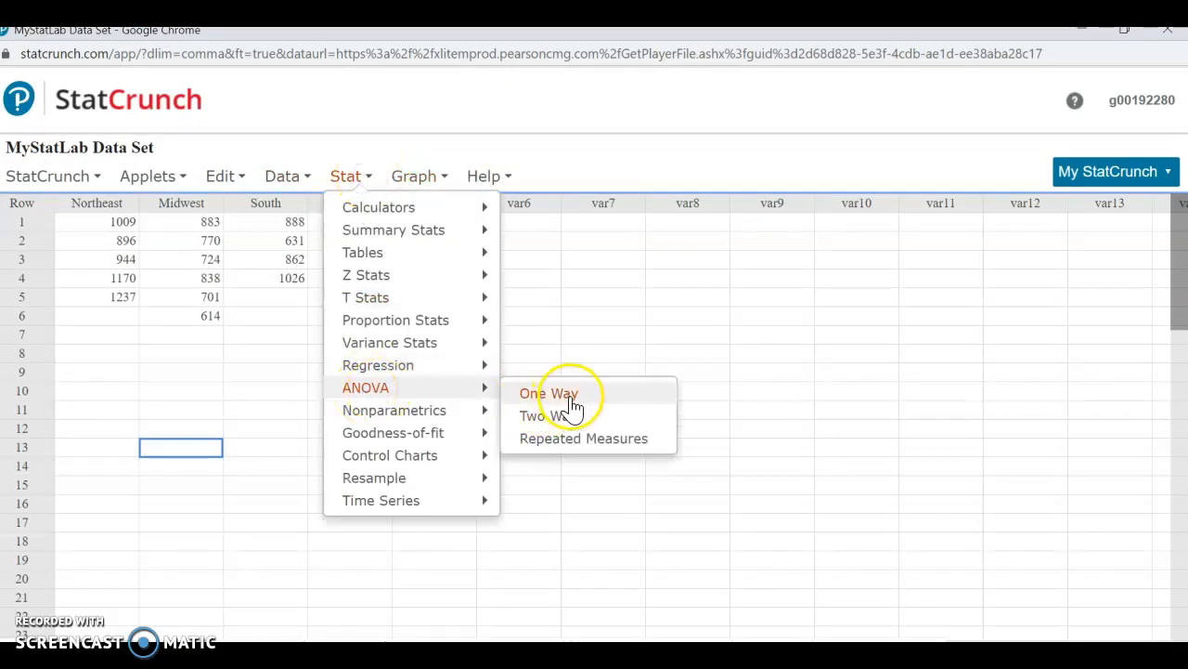
pyautogui.click(549, 392)
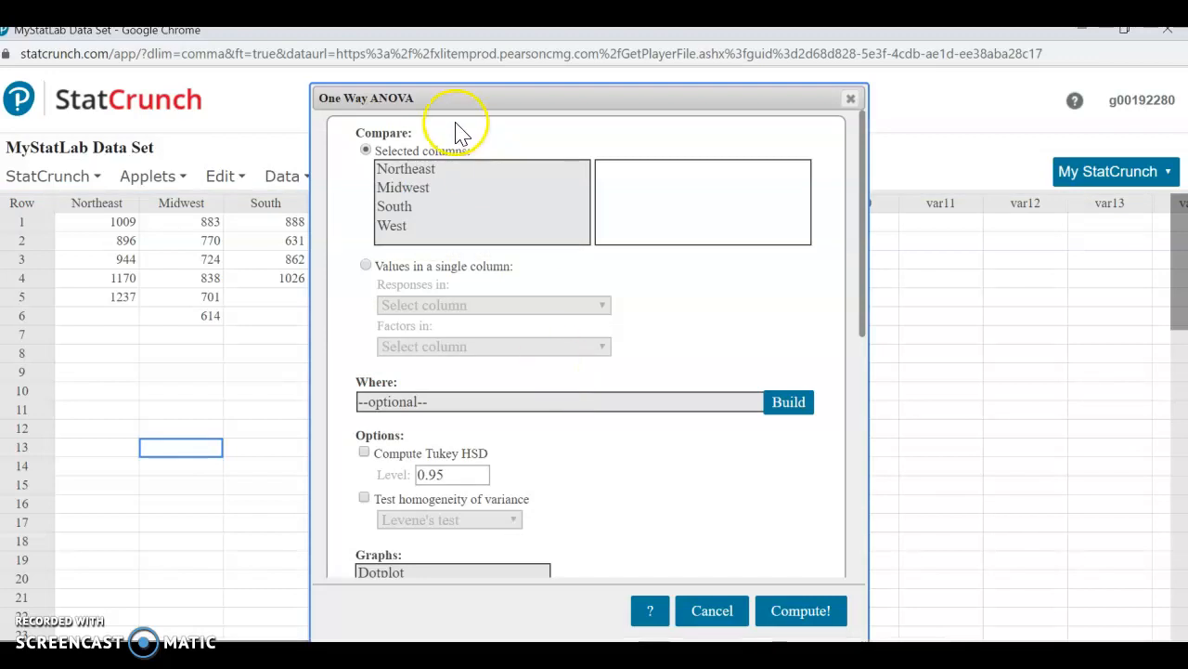
pyautogui.click(406, 169)
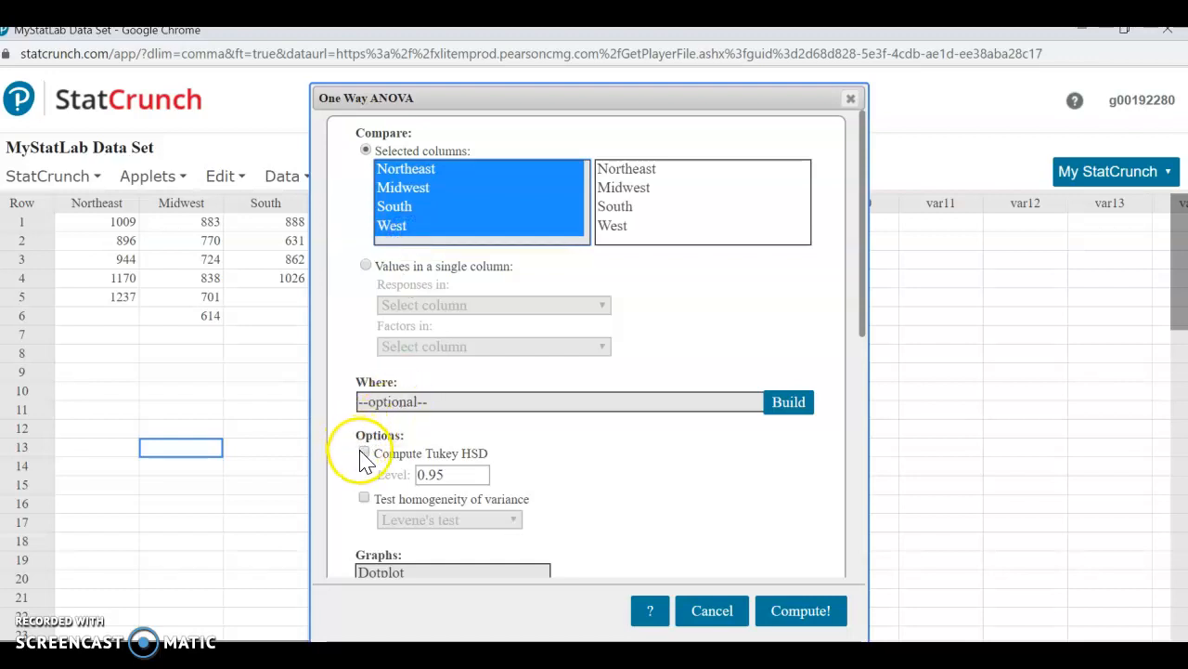
pyautogui.click(364, 452)
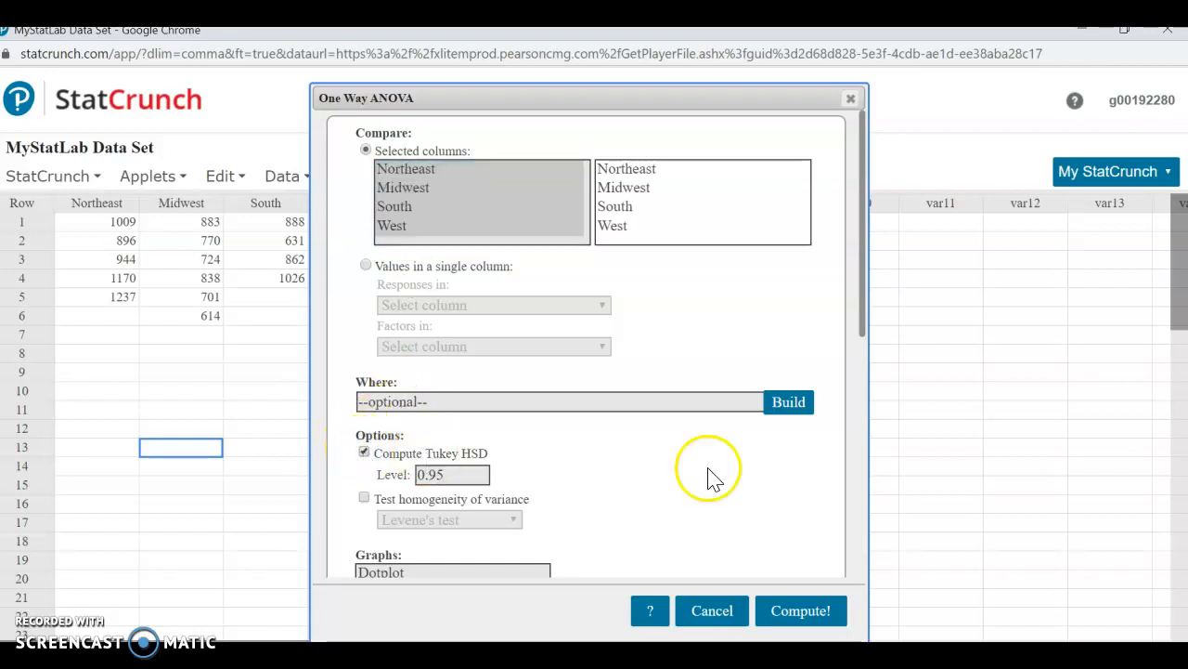
pyautogui.moveTo(868, 316)
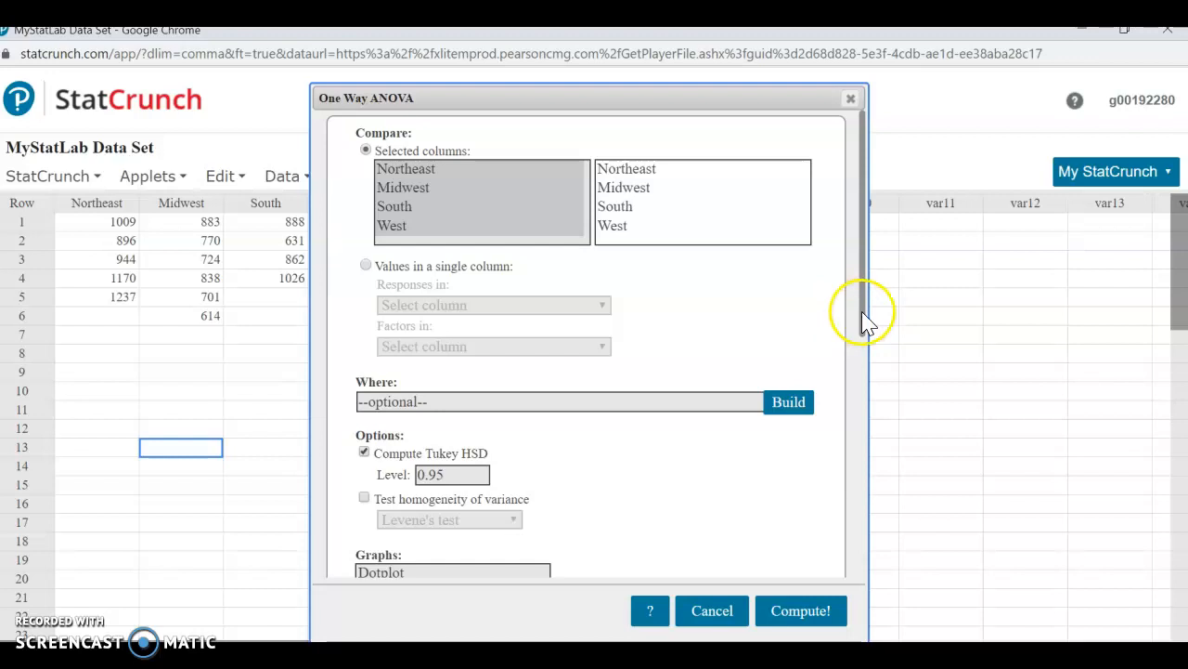
pyautogui.scroll(-3)
pyautogui.write('0.99')
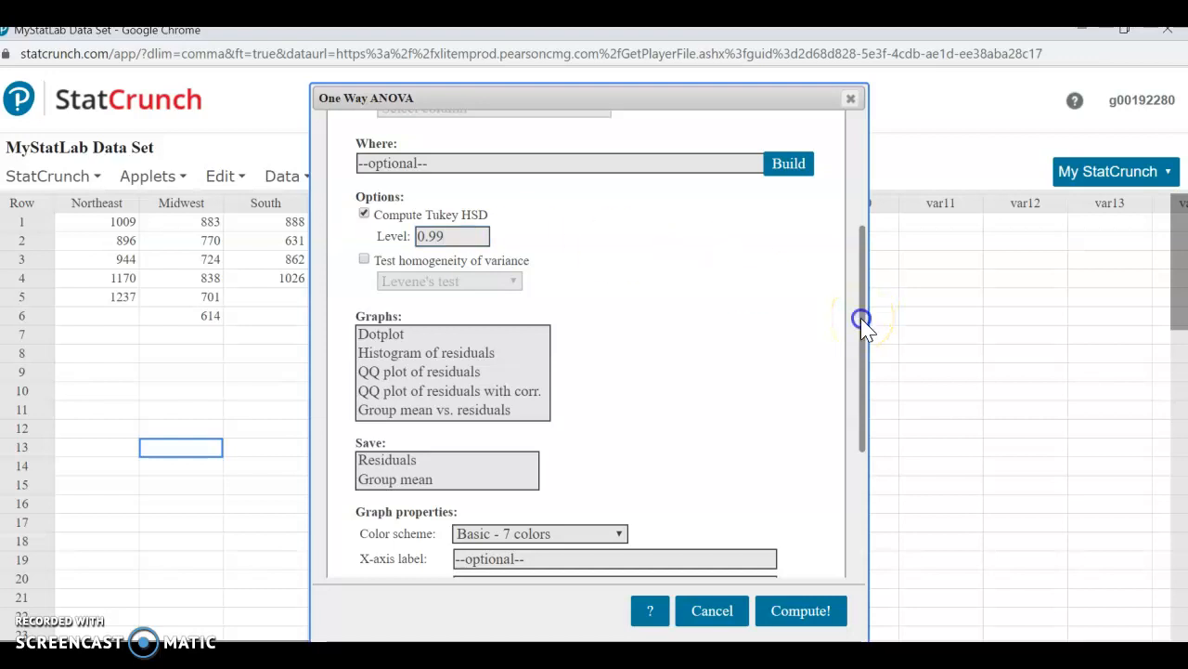
pyautogui.scroll(-3)
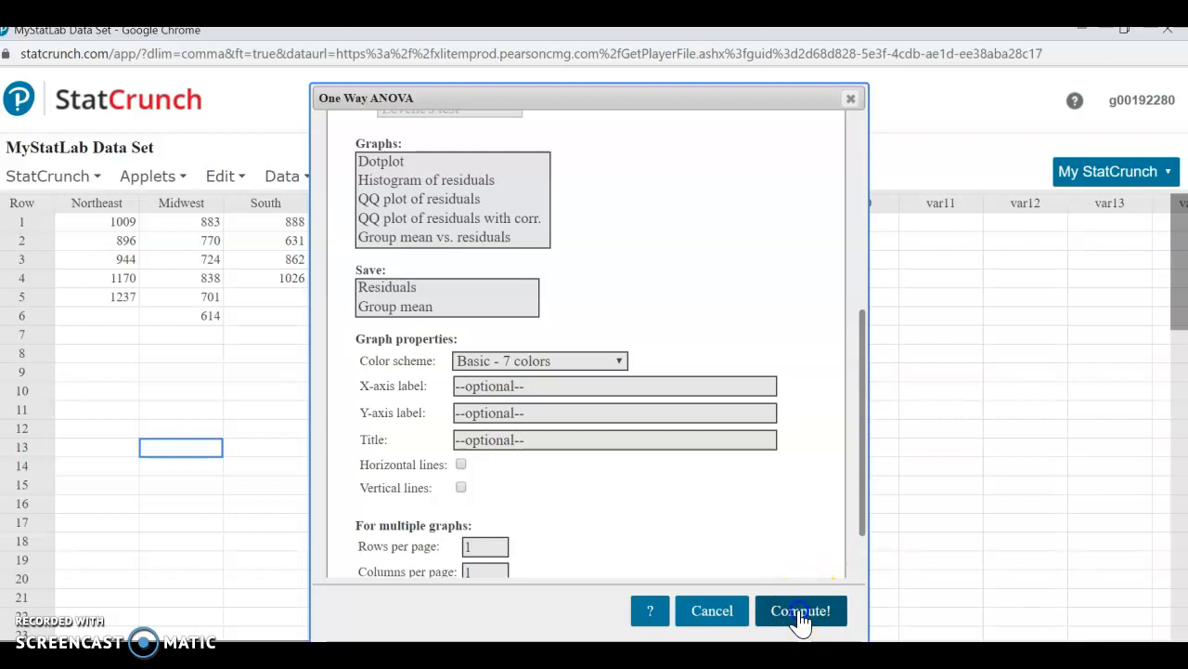
pyautogui.click(801, 610)
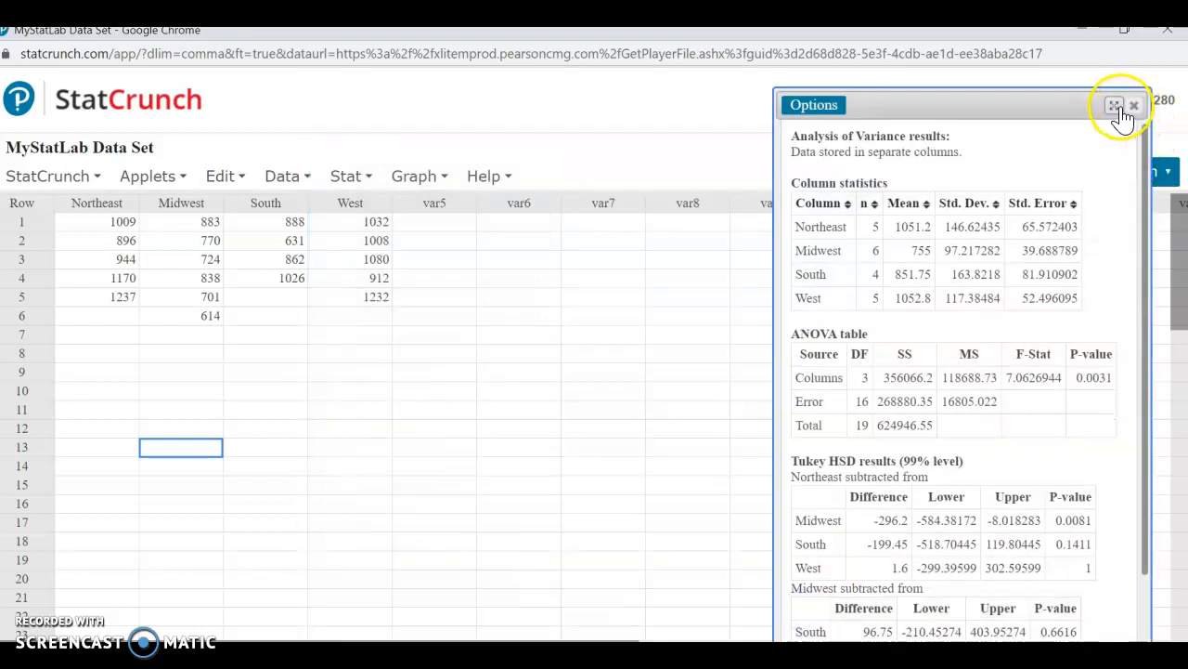
pyautogui.click(1115, 104)
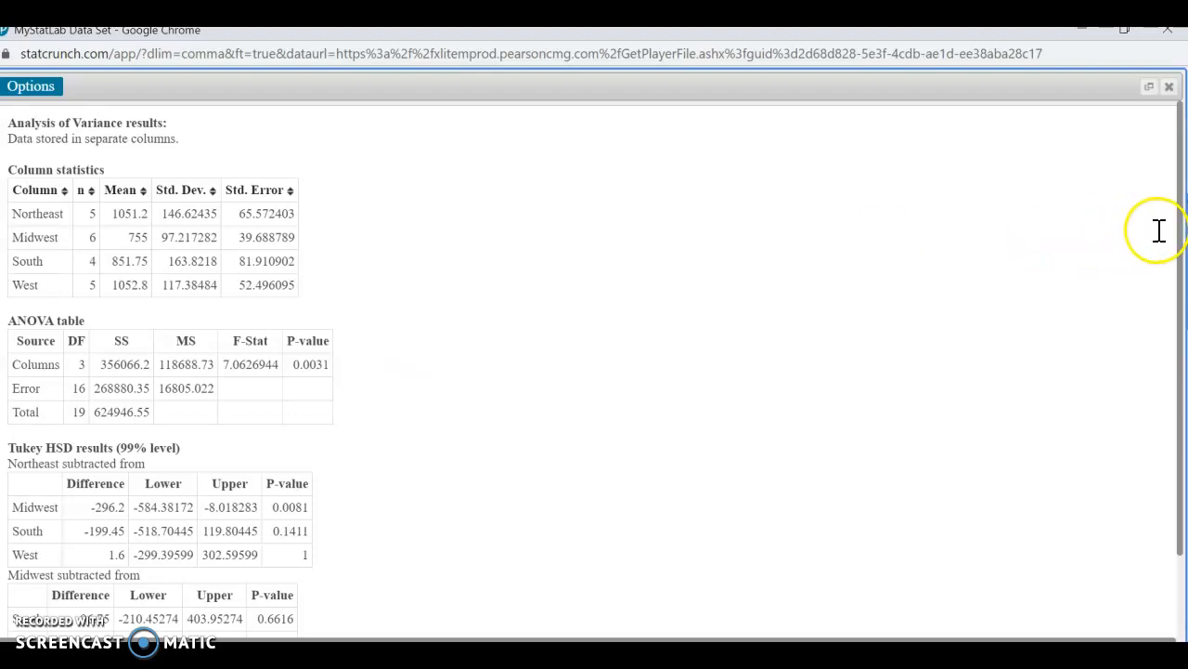
pyautogui.scroll(-3)
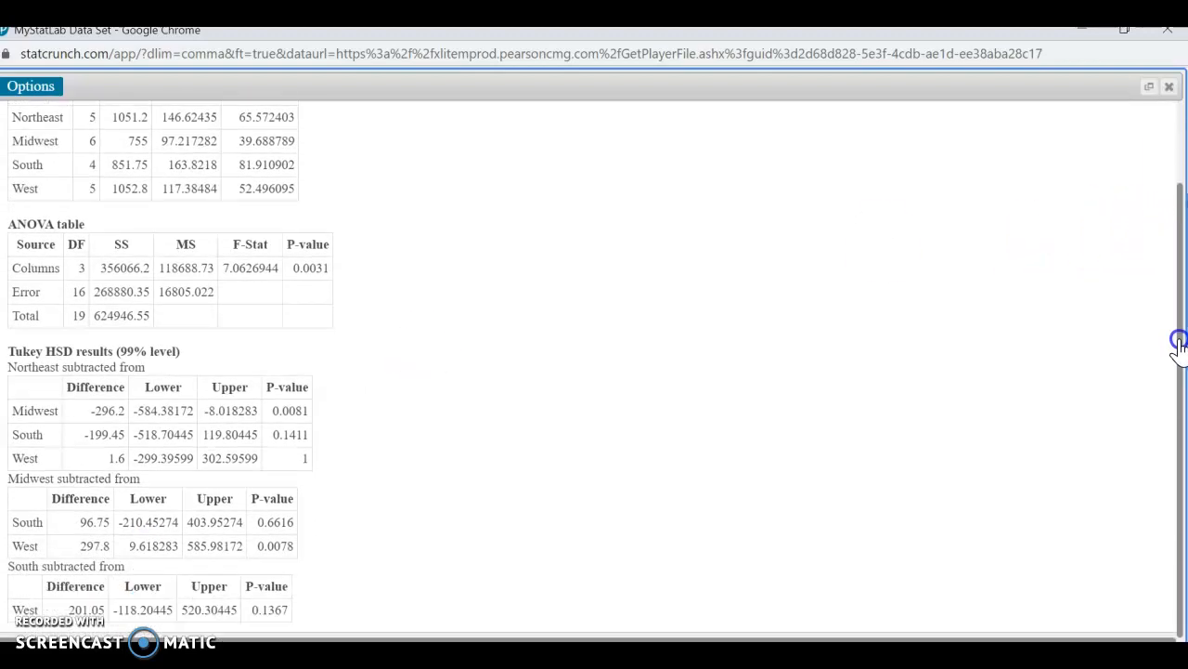
pyautogui.moveTo(705, 371)
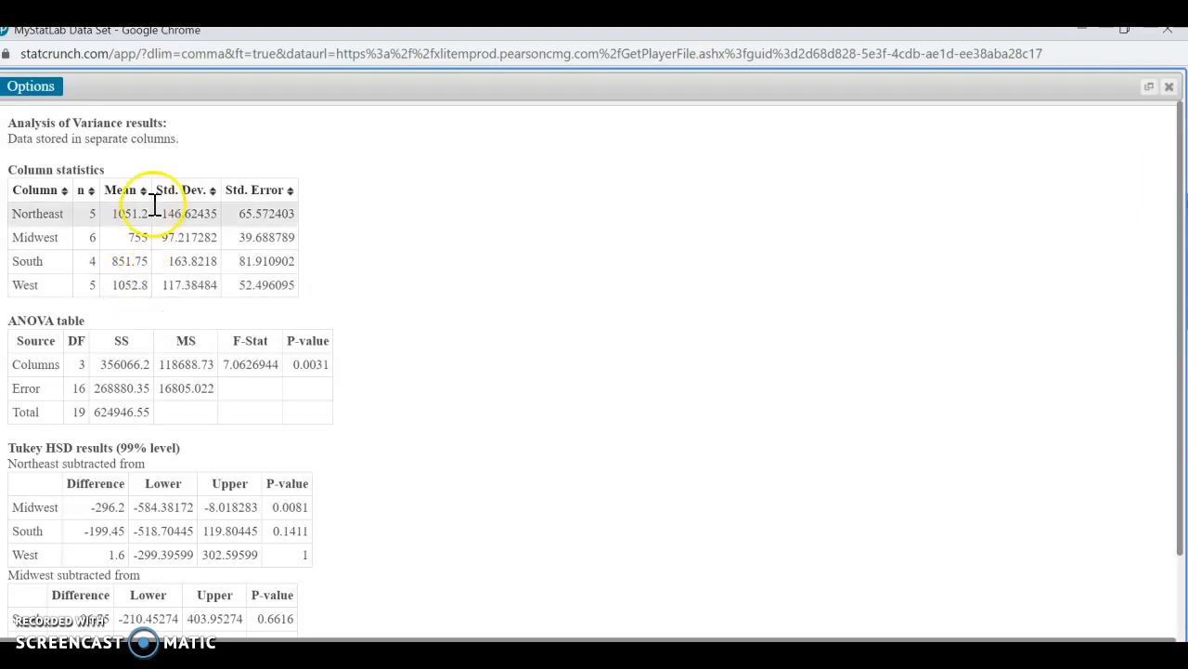
pyautogui.moveTo(1135, 149)
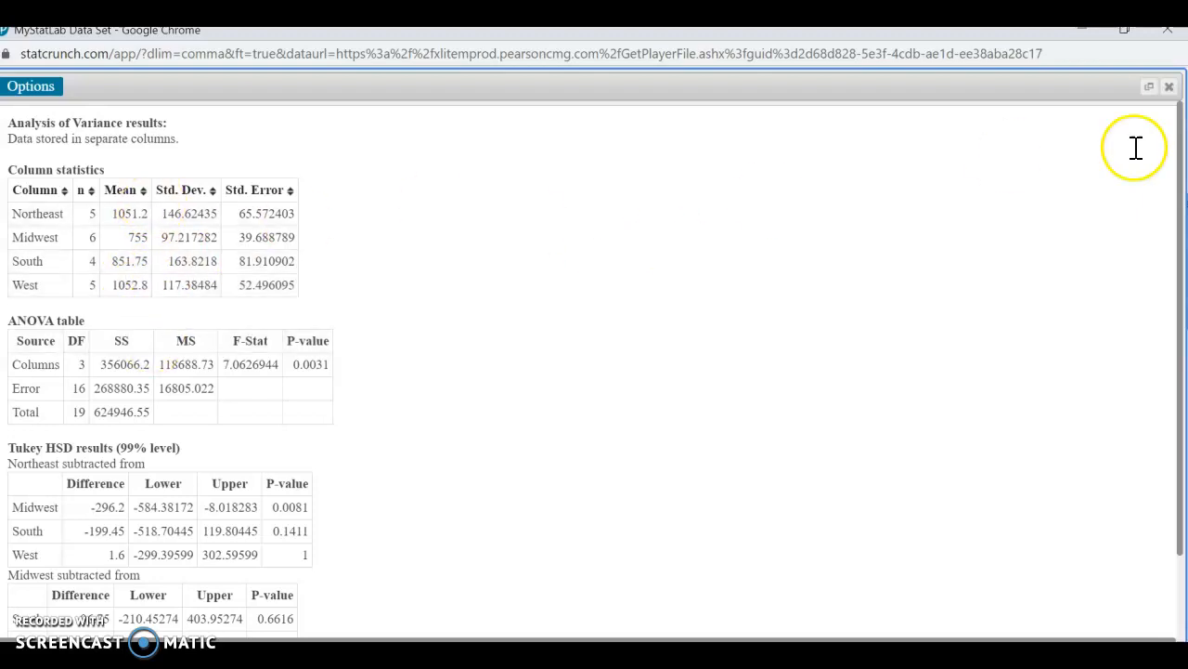
pyautogui.scroll(-3)
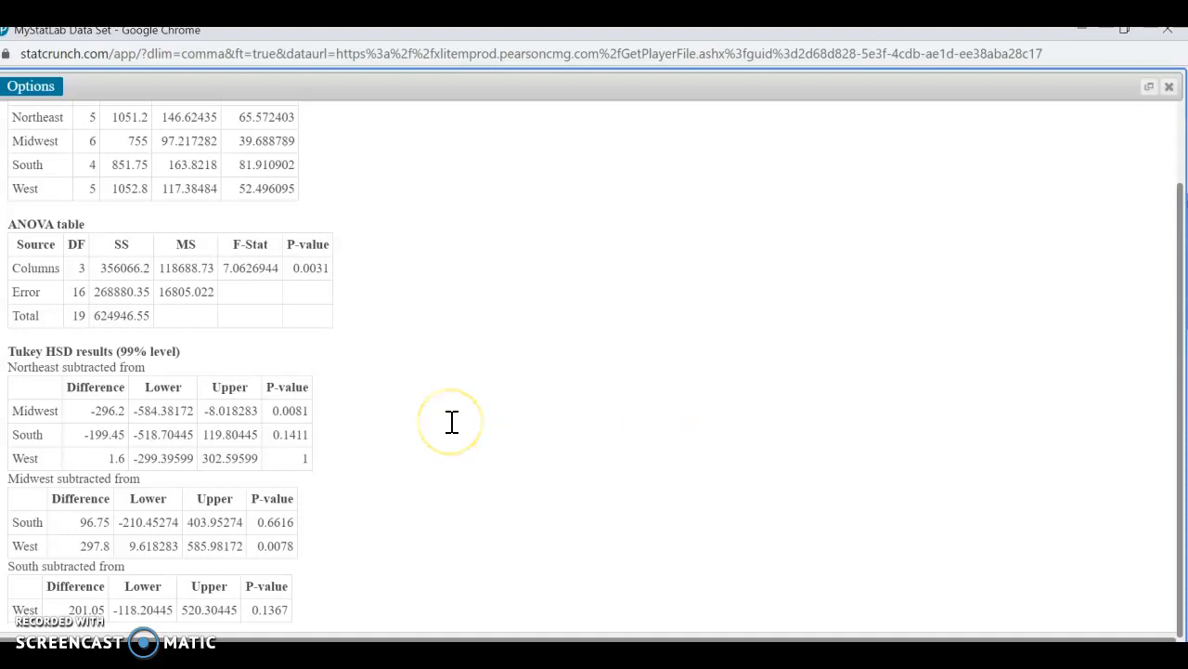
pyautogui.moveTo(452, 423)
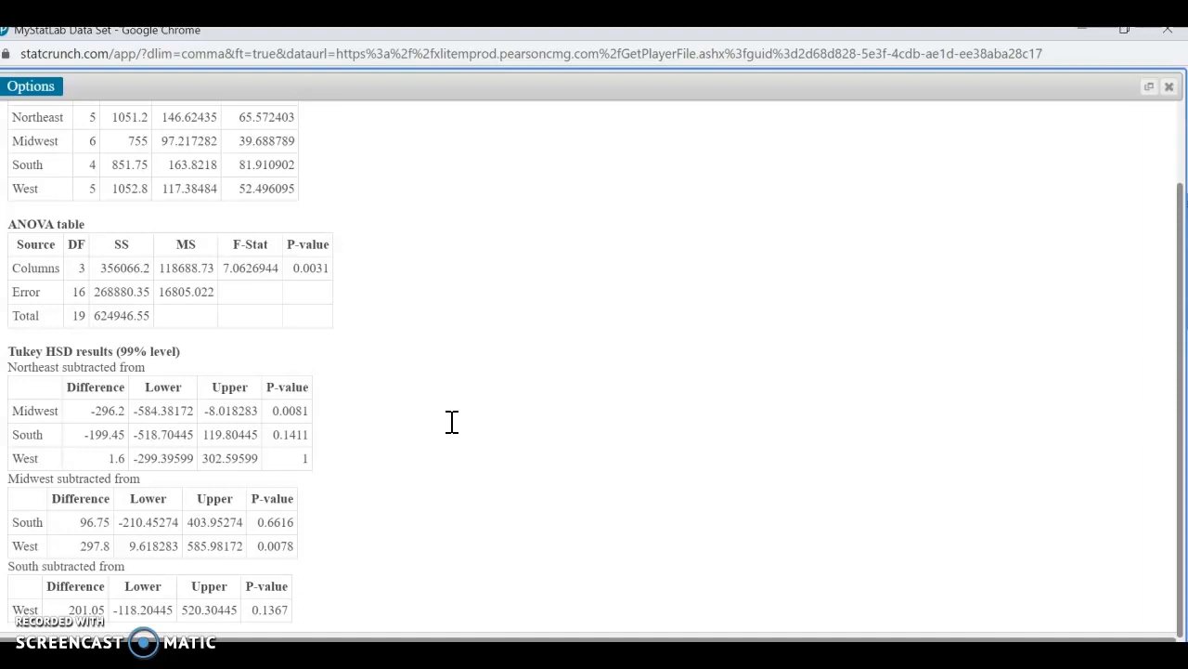
pyautogui.click(428, 419)
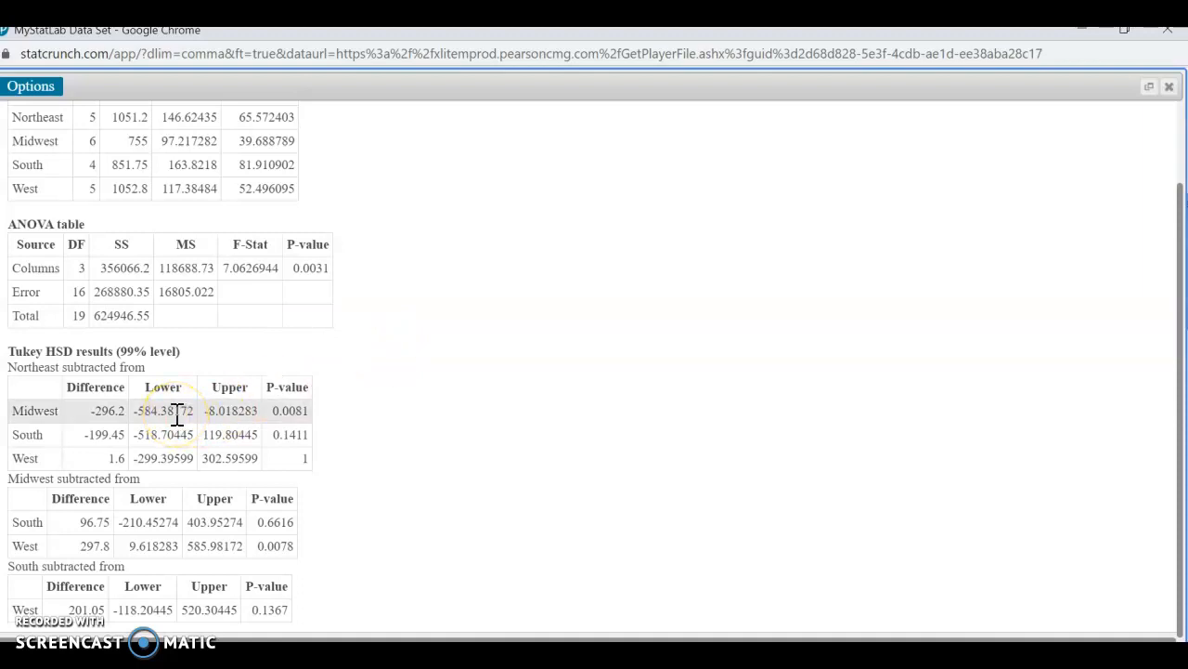
pyautogui.moveTo(225, 413)
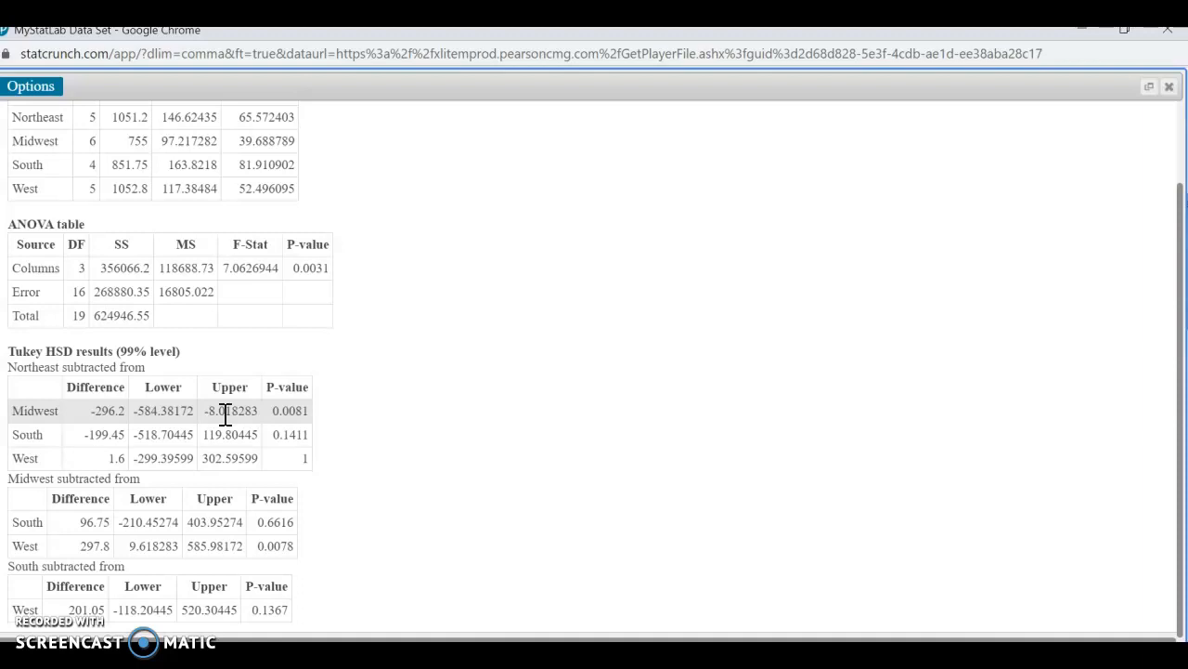
pyautogui.moveTo(336, 419)
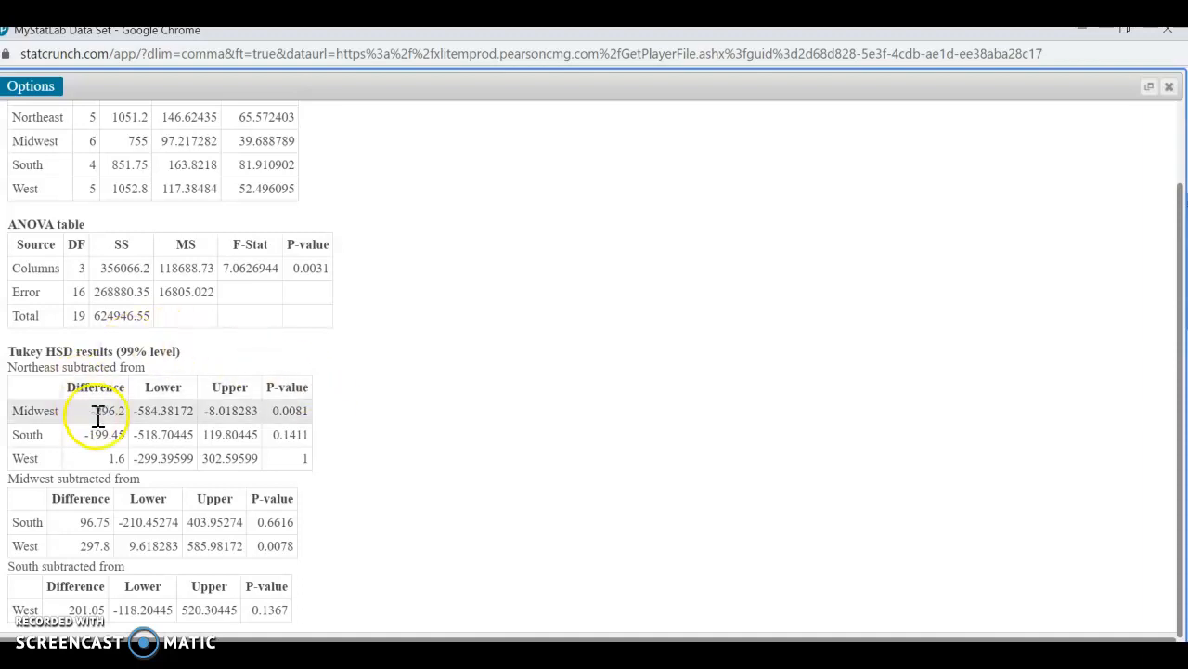
pyautogui.moveTo(391, 509)
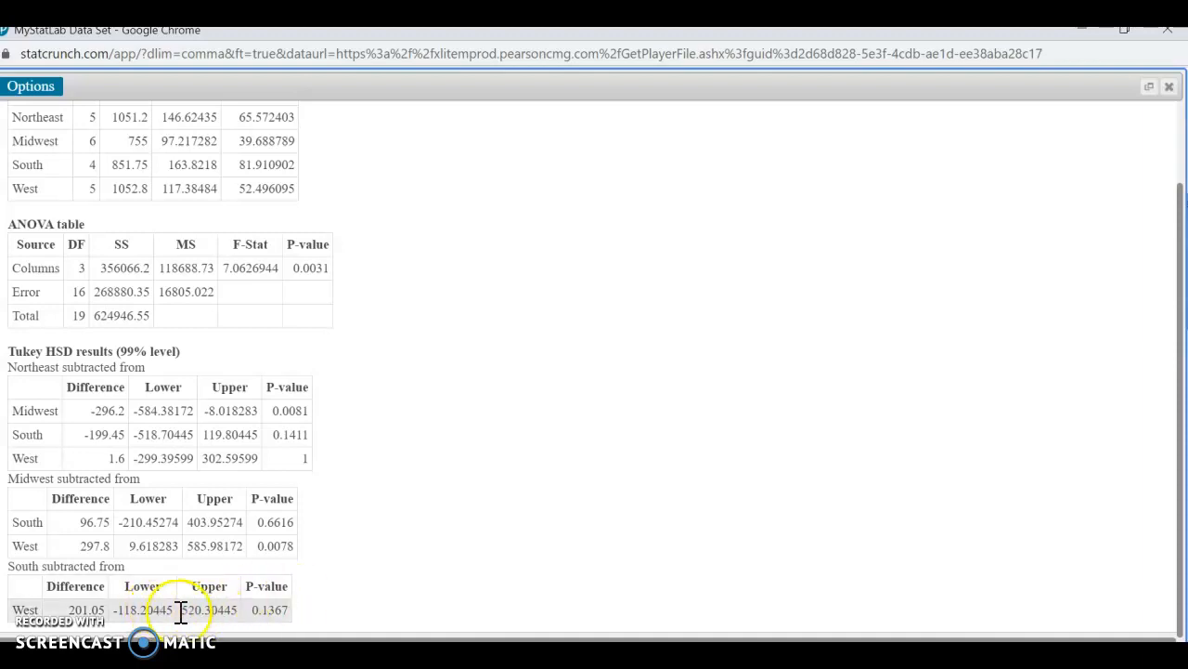
pyautogui.moveTo(272, 608)
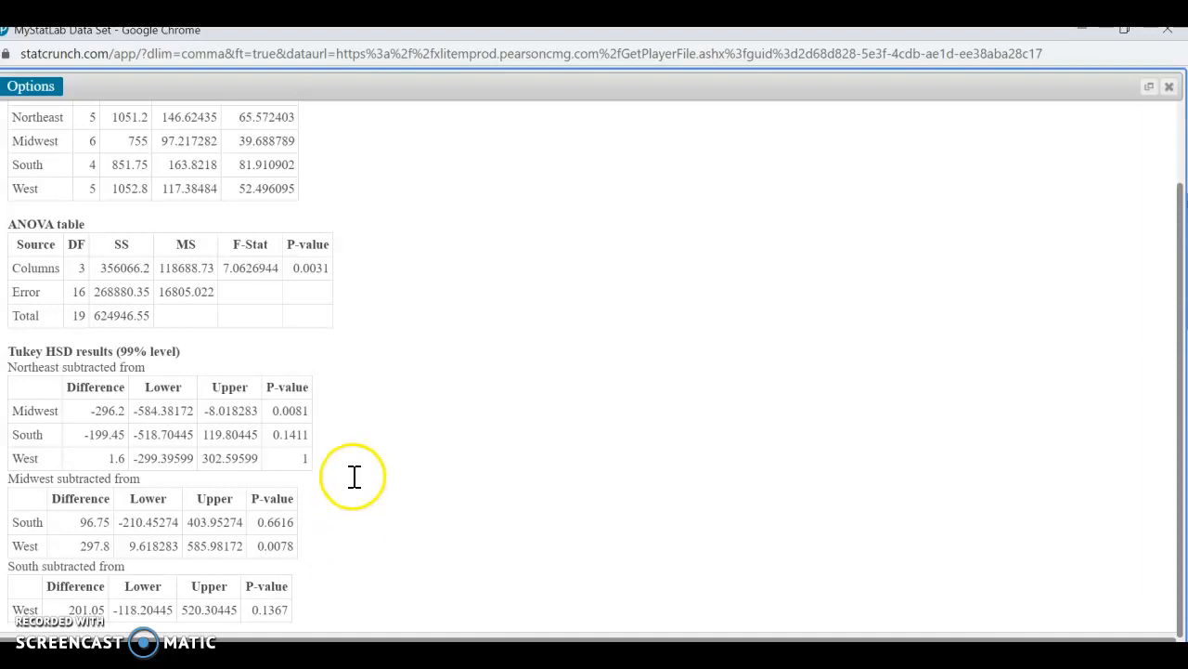
pyautogui.moveTo(42, 232)
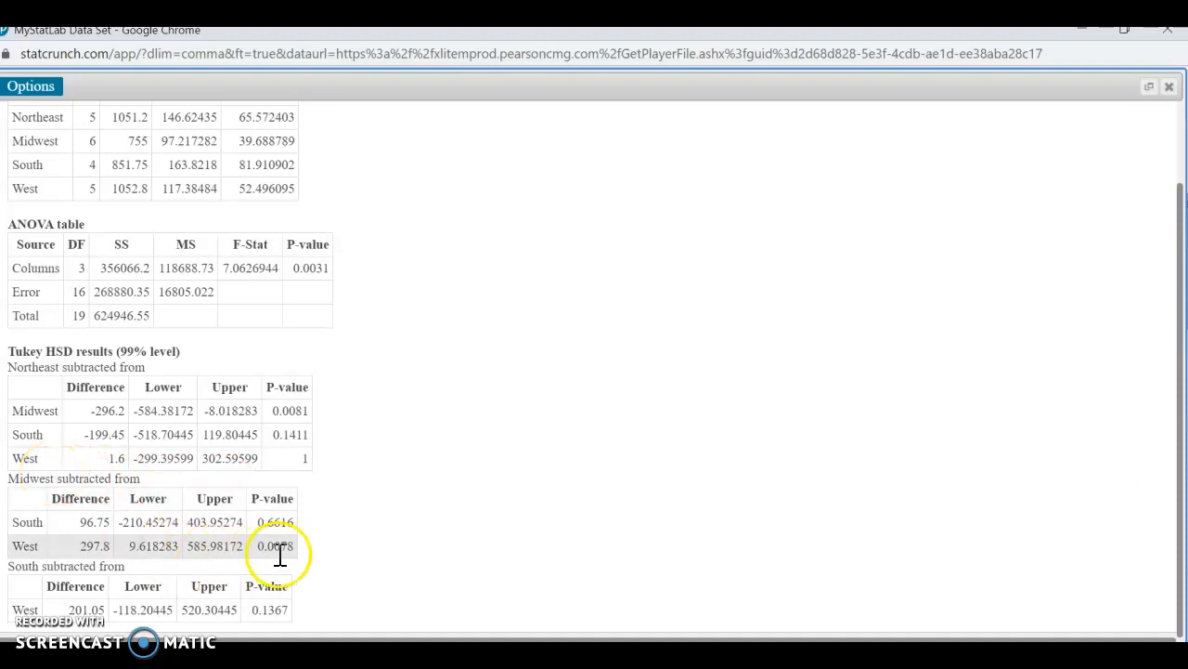
pyautogui.moveTo(399, 566)
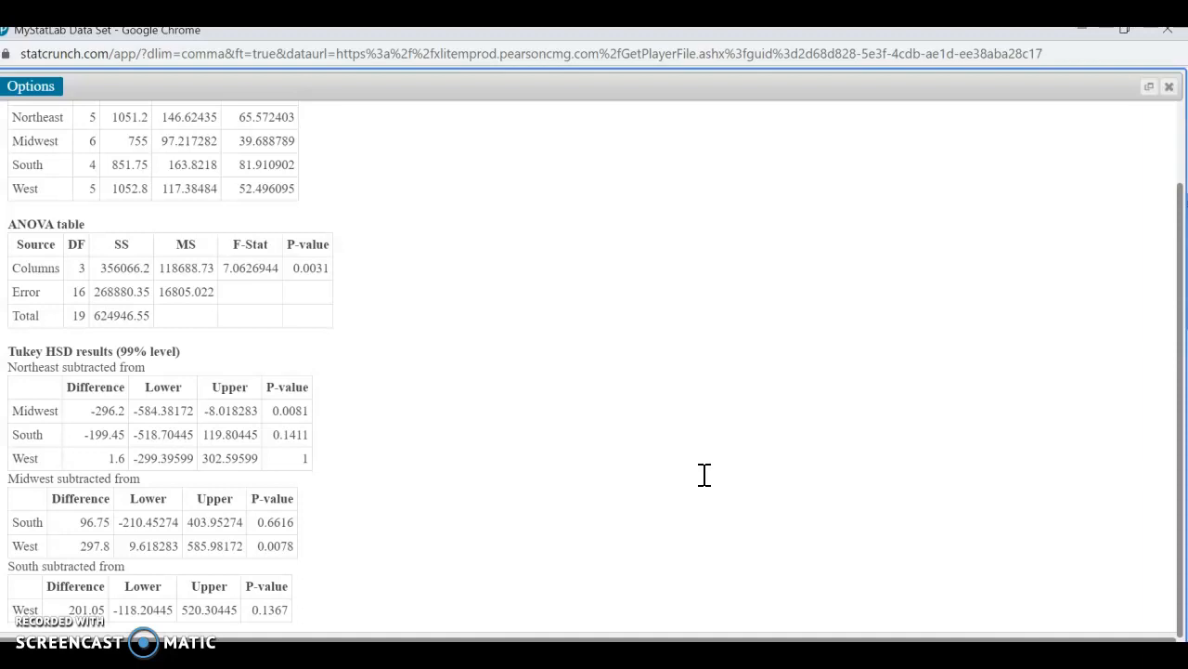
pyautogui.moveTo(1116, 121)
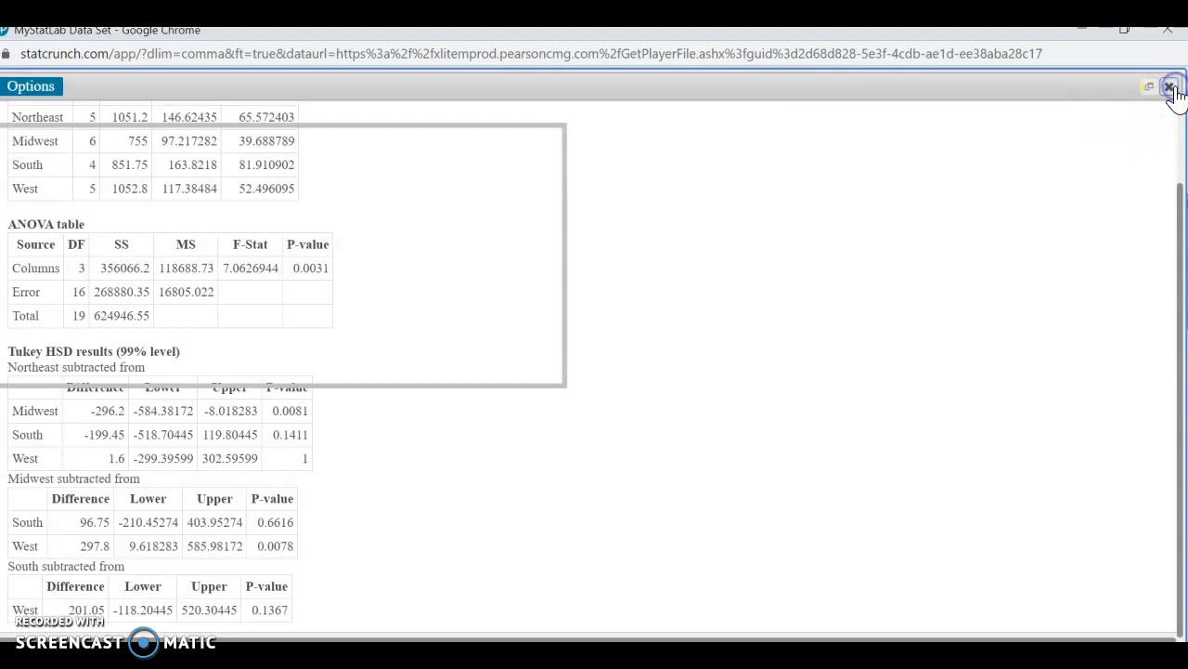
# Close the StatCrunch results and leave the Homework 16.3 question without saving.
pyautogui.click(1173, 85)
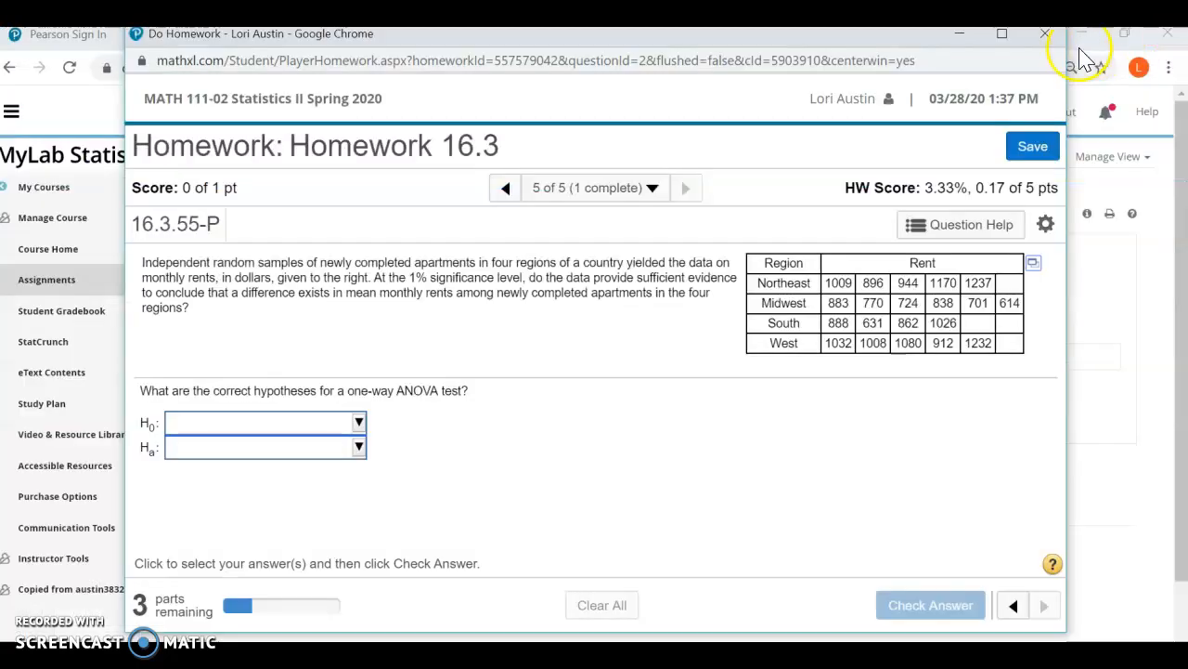
pyautogui.click(1044, 34)
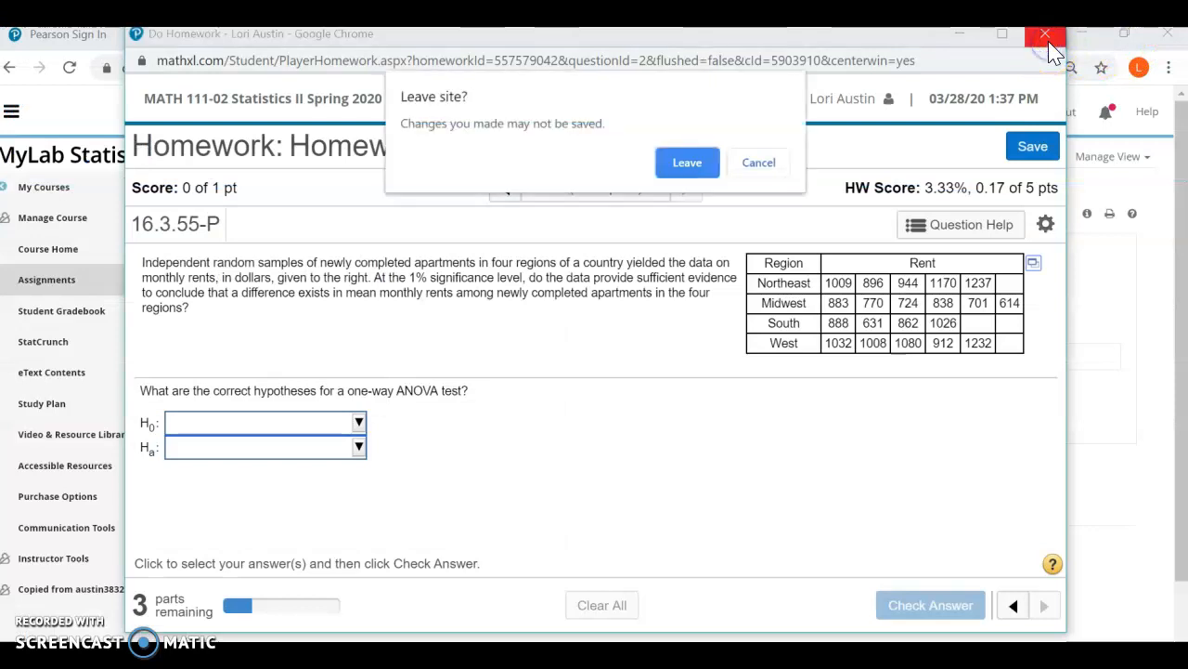
pyautogui.click(687, 162)
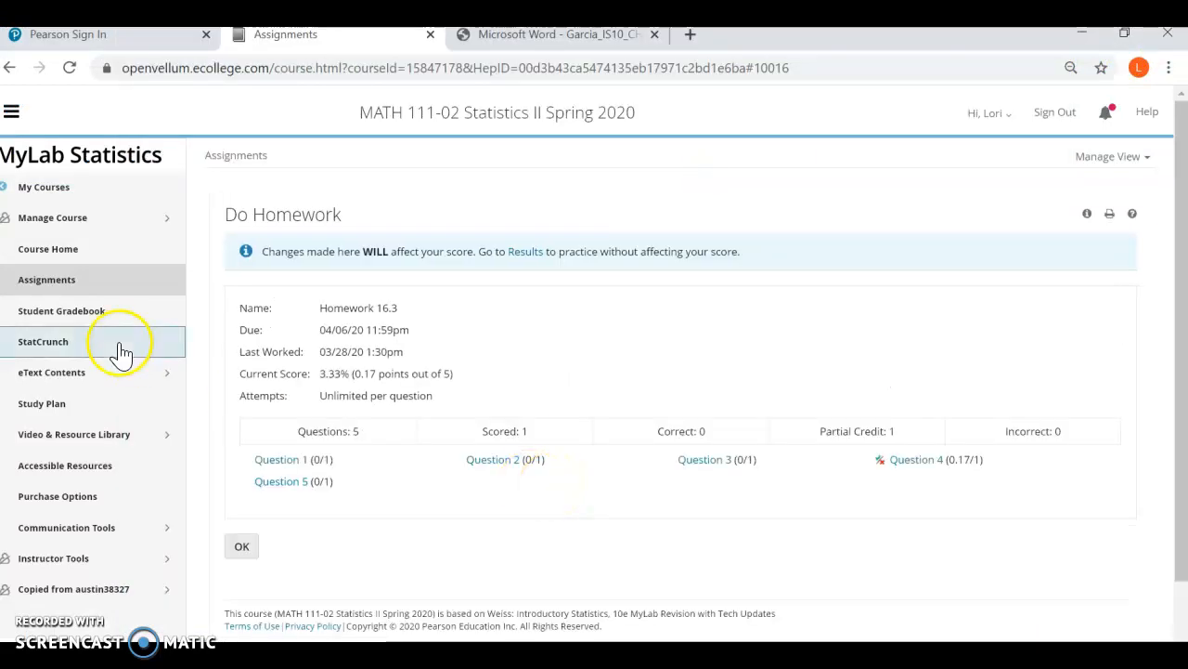
# Return to the course assignments list and scroll down to Homework 16.4.
pyautogui.click(47, 280)
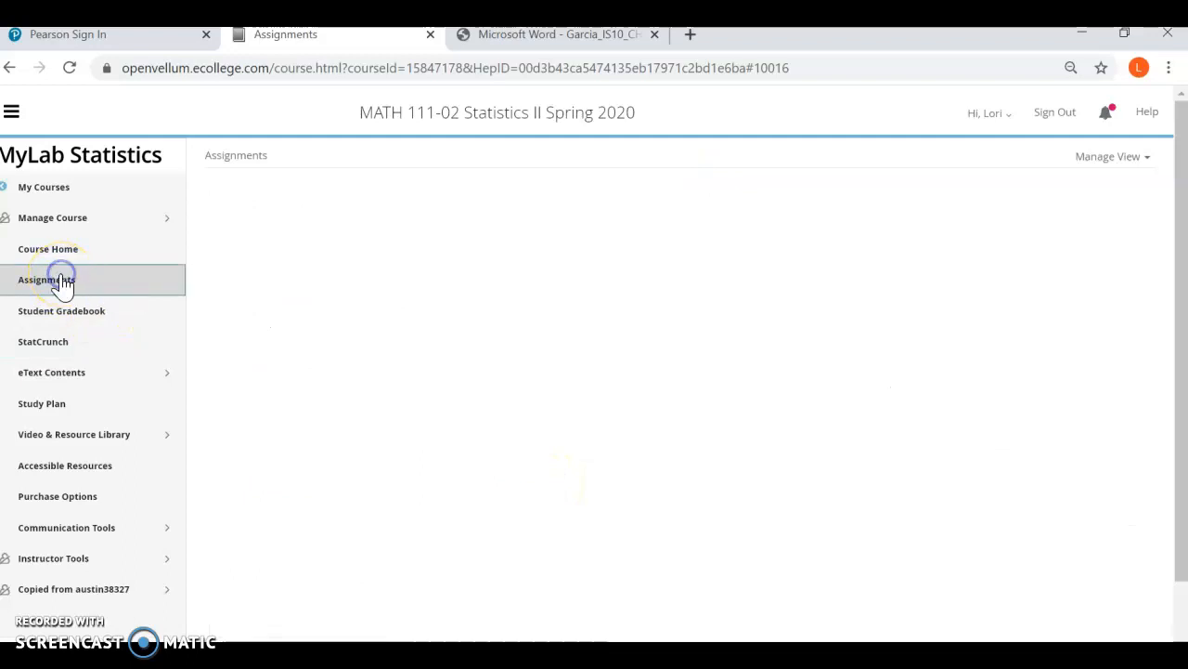
pyautogui.click(47, 279)
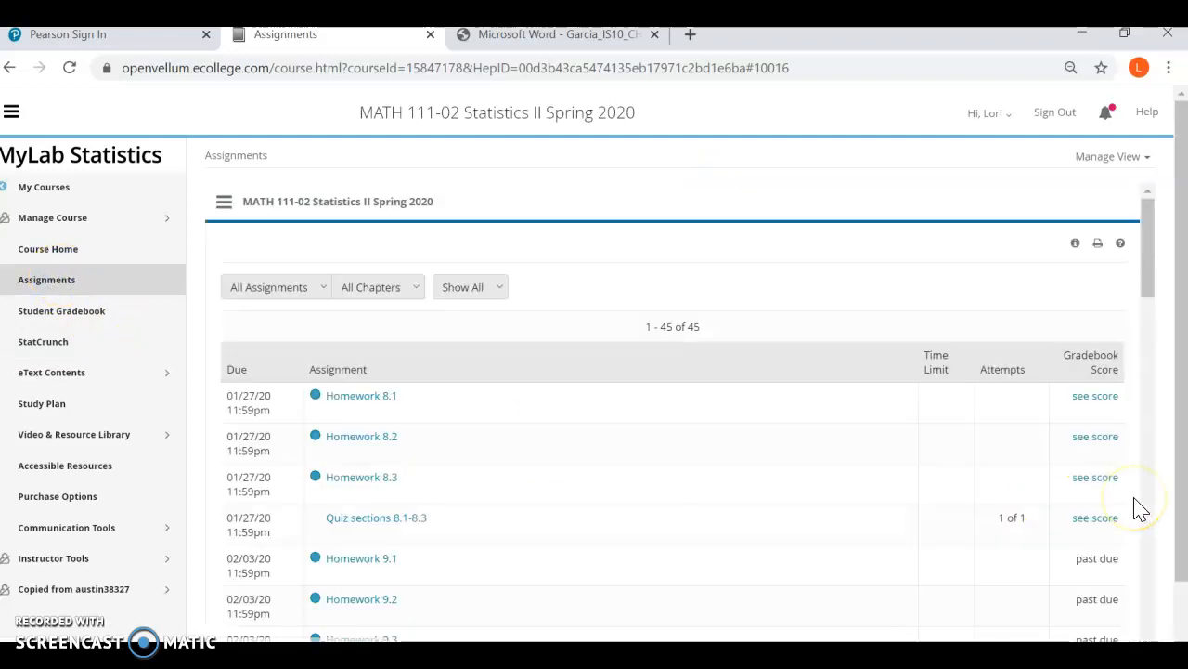
pyautogui.scroll(-3)
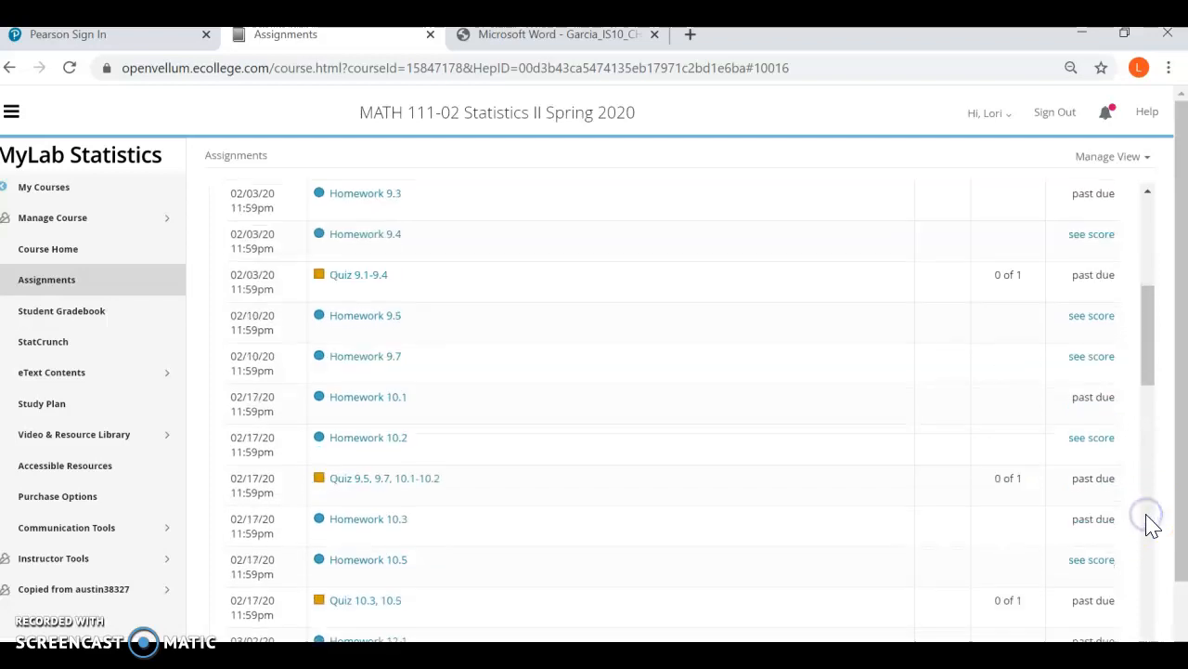
pyautogui.scroll(-3)
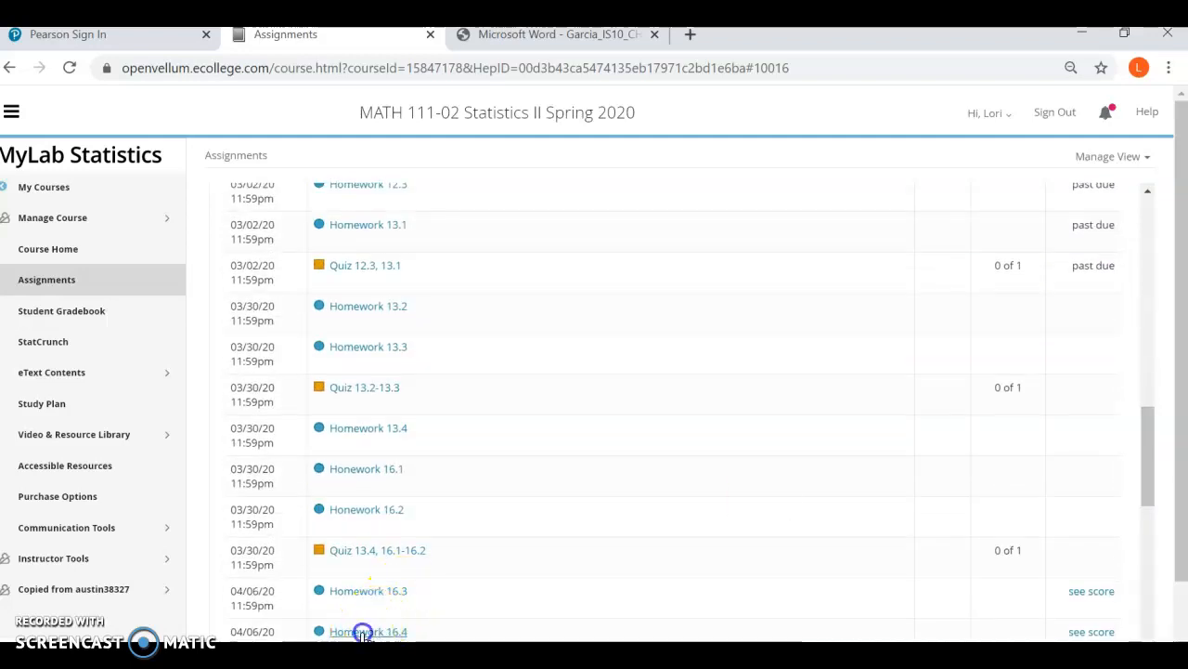
# Open Homework 16.4 at question 16.4.95 and show the copepod table's export options.
pyautogui.click(367, 631)
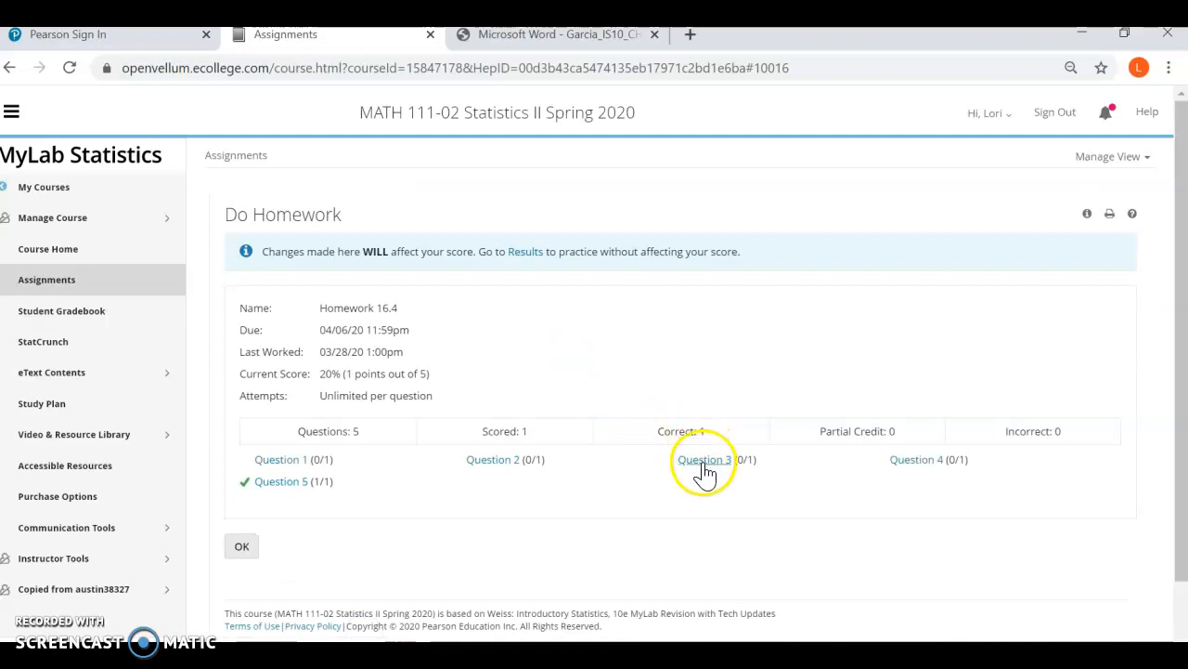
pyautogui.click(703, 459)
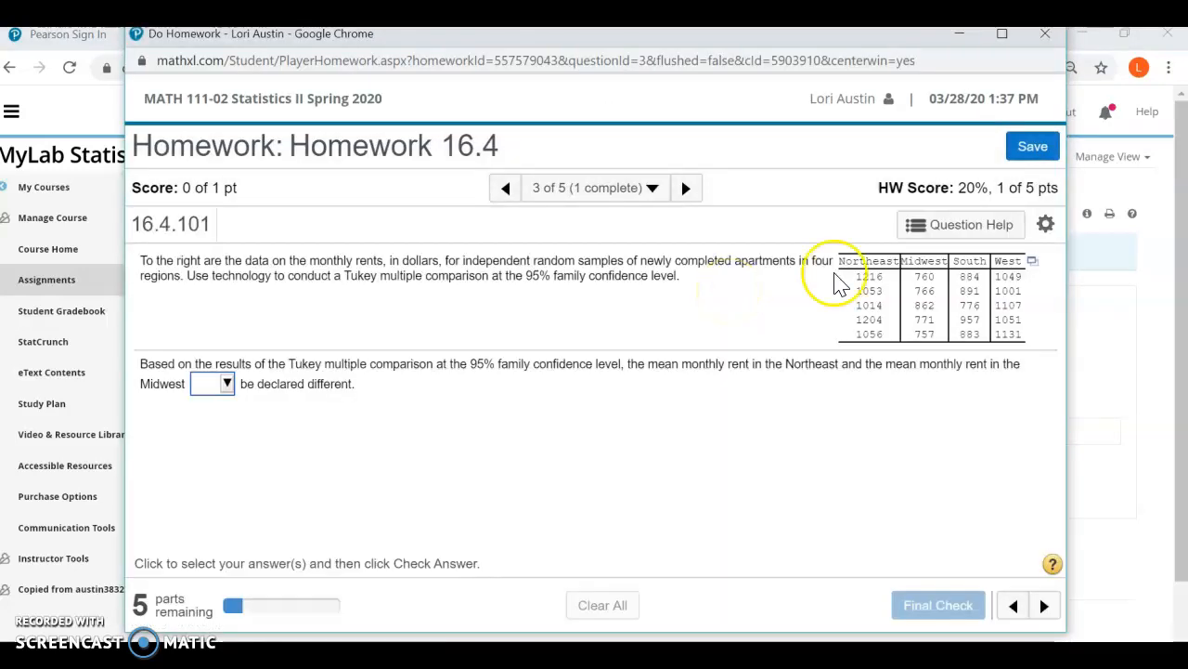
pyautogui.moveTo(1033, 269)
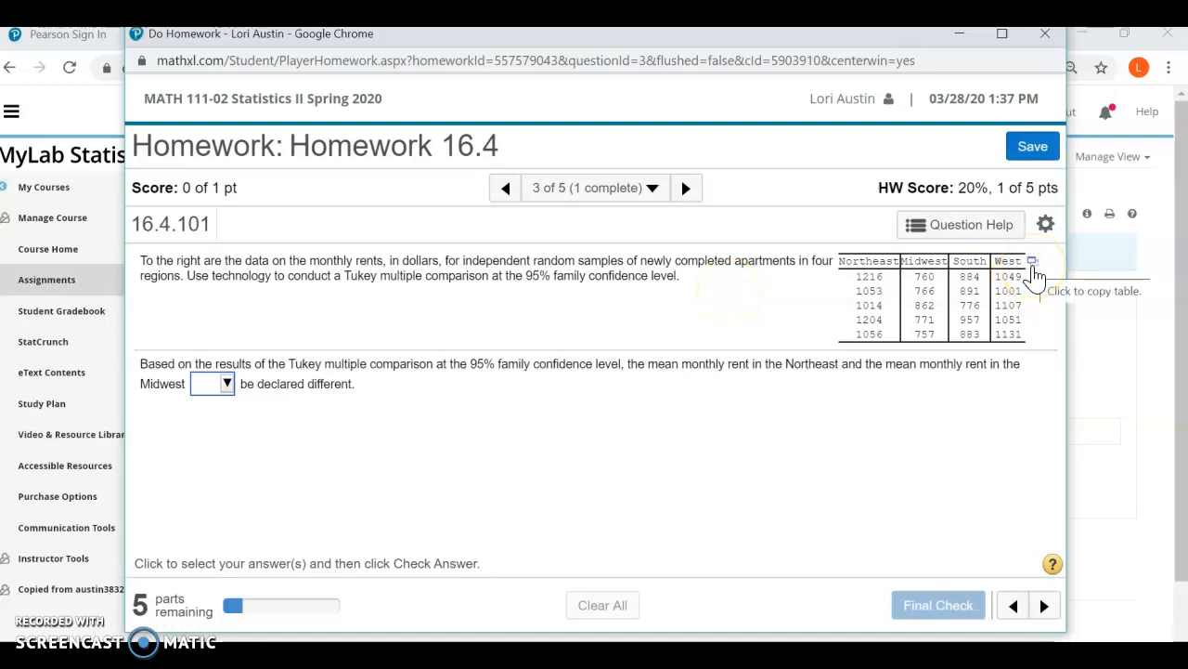
pyautogui.moveTo(504, 187)
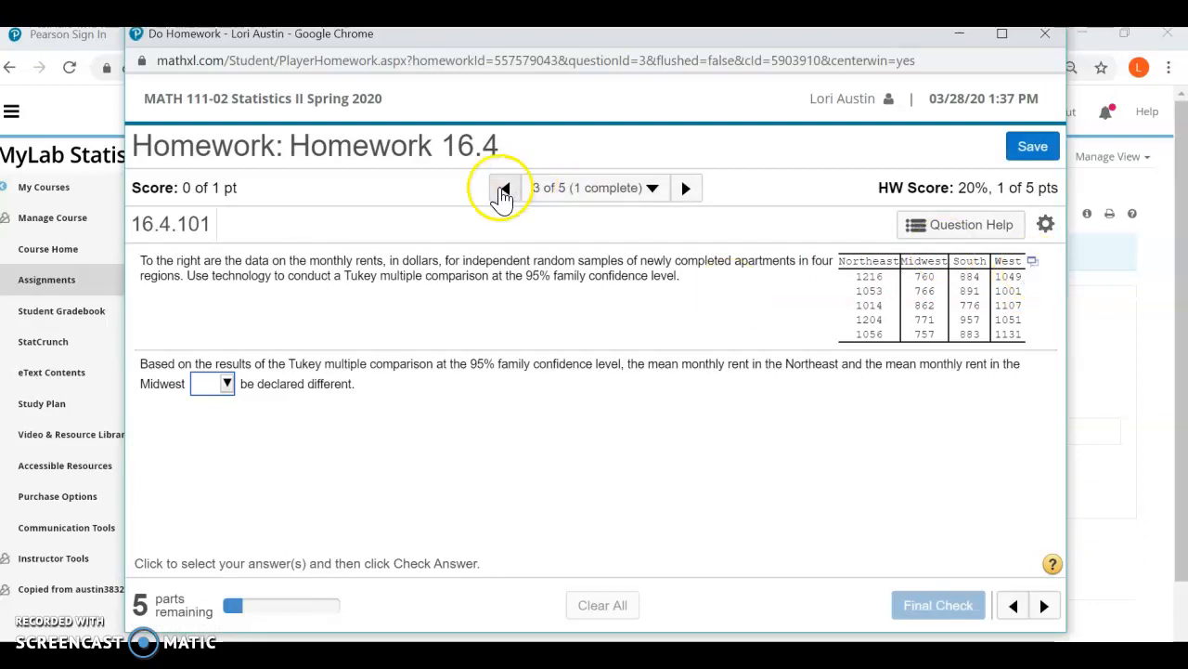
pyautogui.click(504, 187)
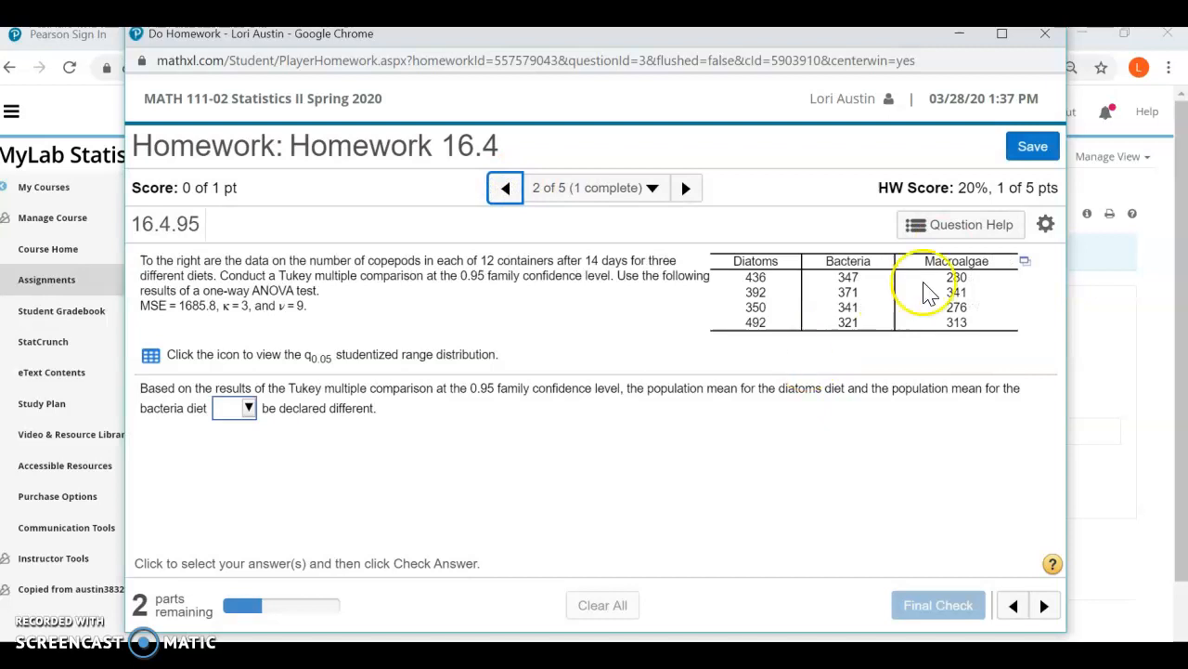
pyautogui.click(1025, 261)
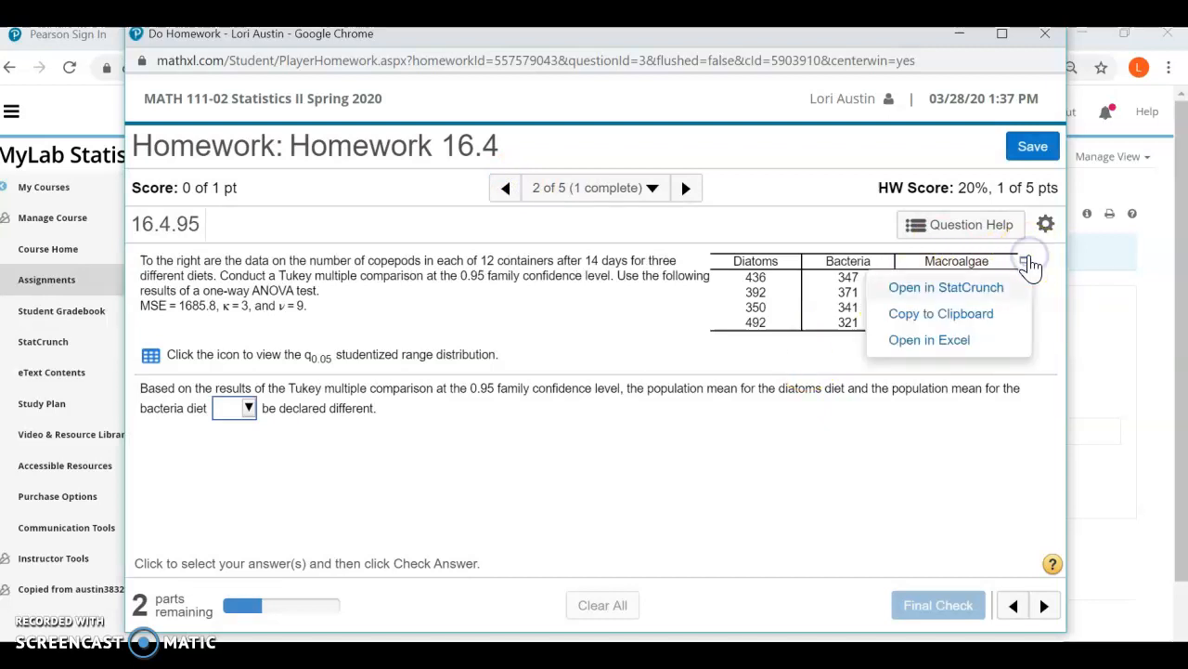
pyautogui.moveTo(956, 297)
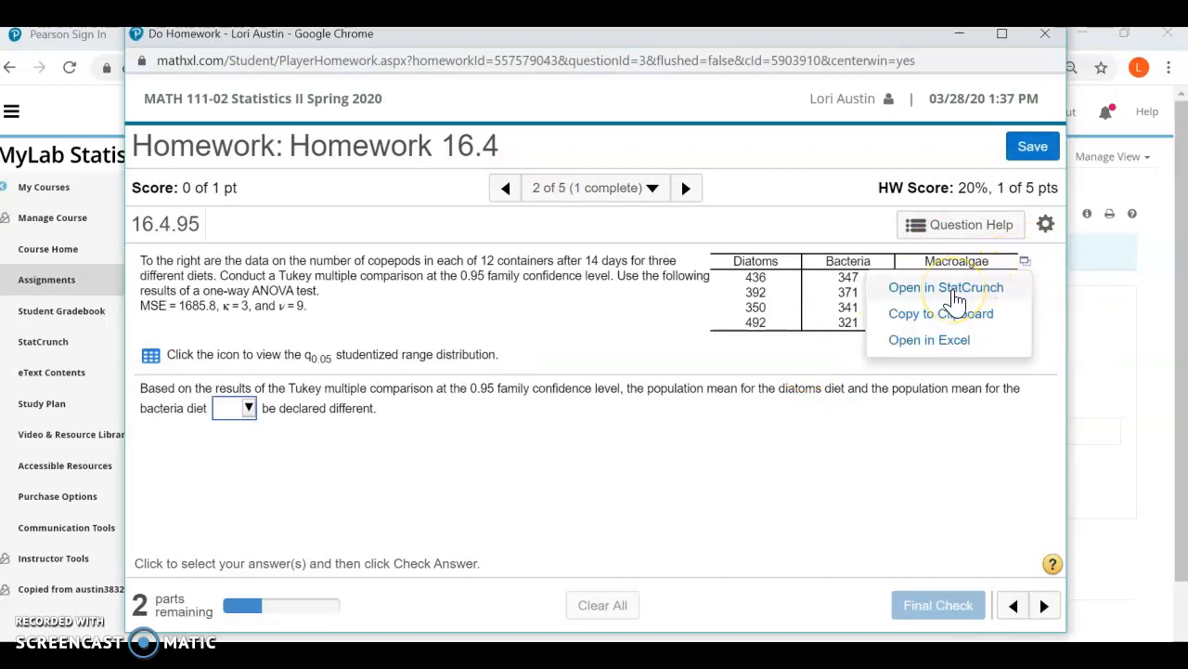